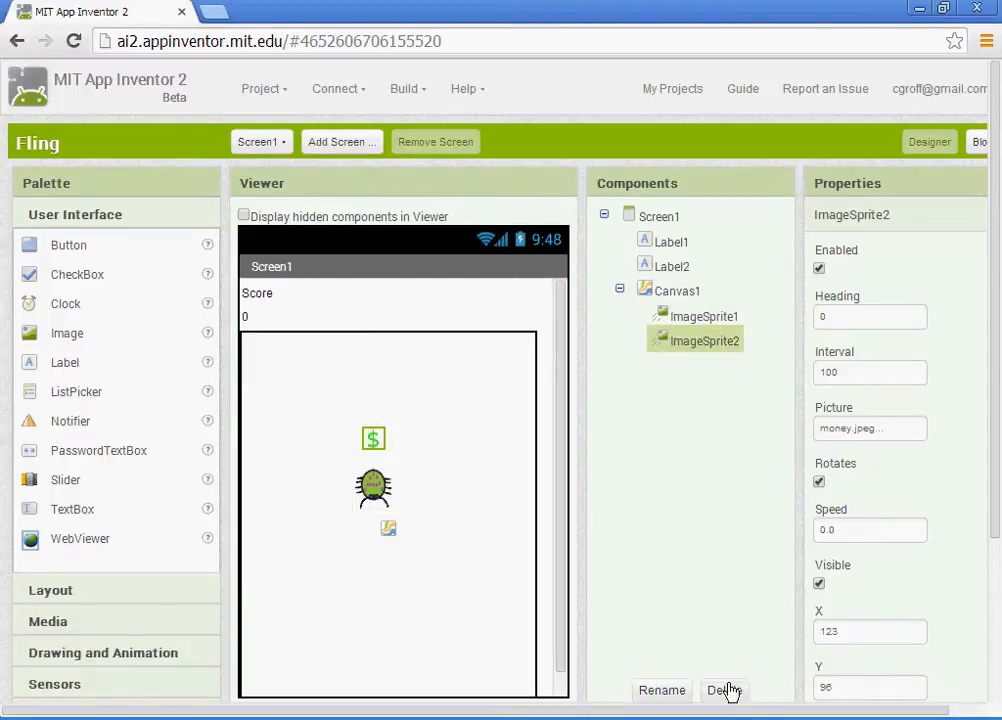
Step: Delete ImageSprite2, Label2 and Label1 from Screen1, confirming each, then select the canvas
click(724, 690)
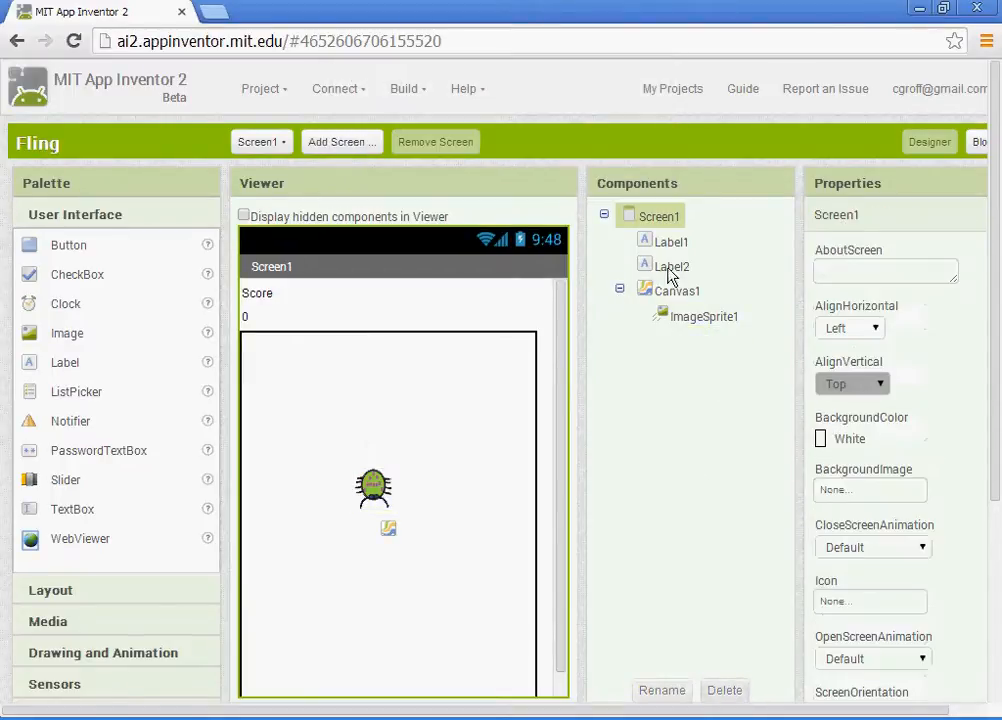
click(724, 690)
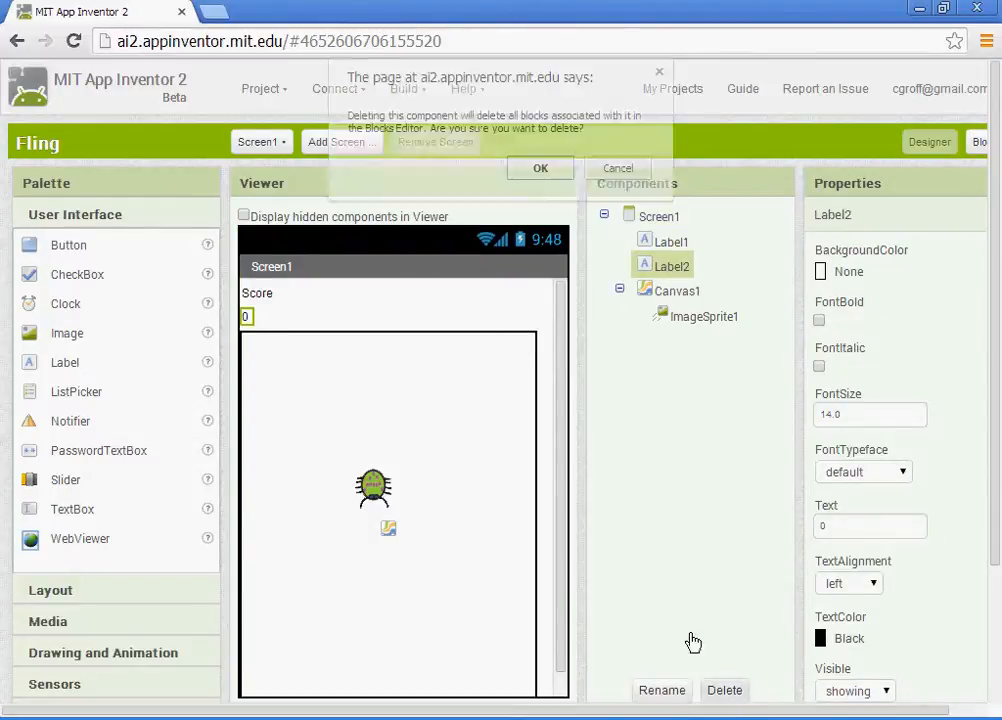
click(540, 168)
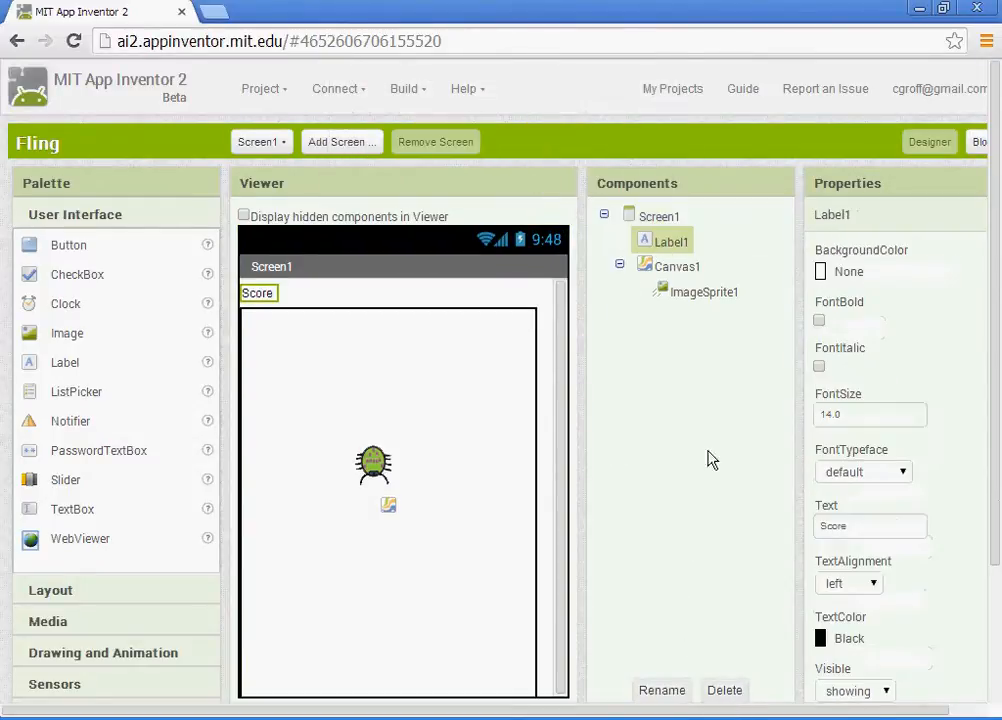
click(724, 690)
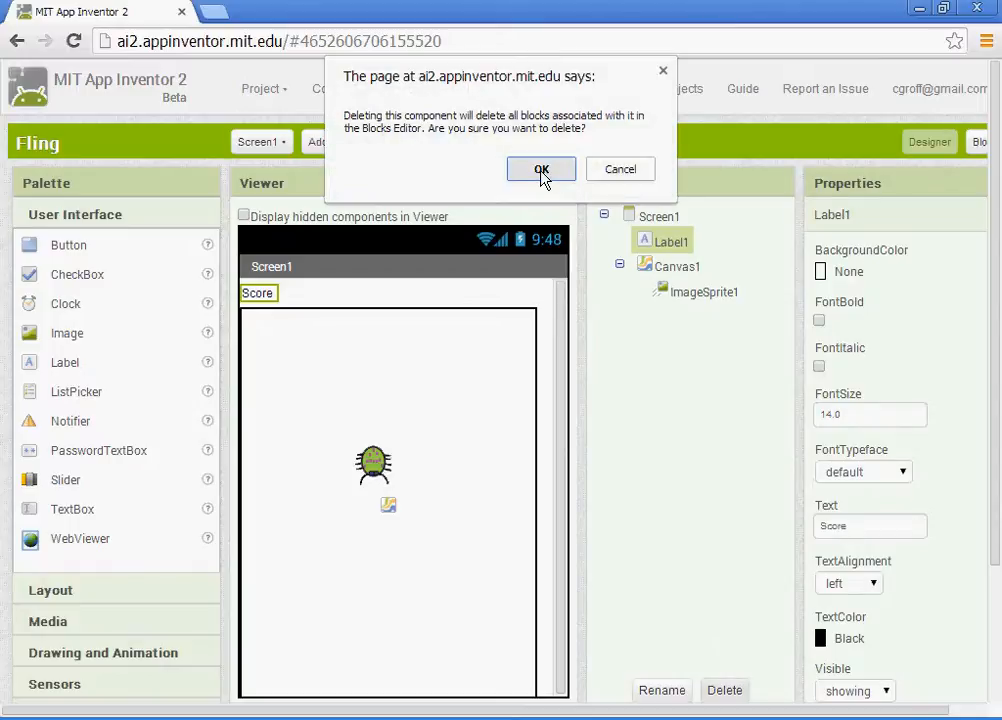
click(540, 168)
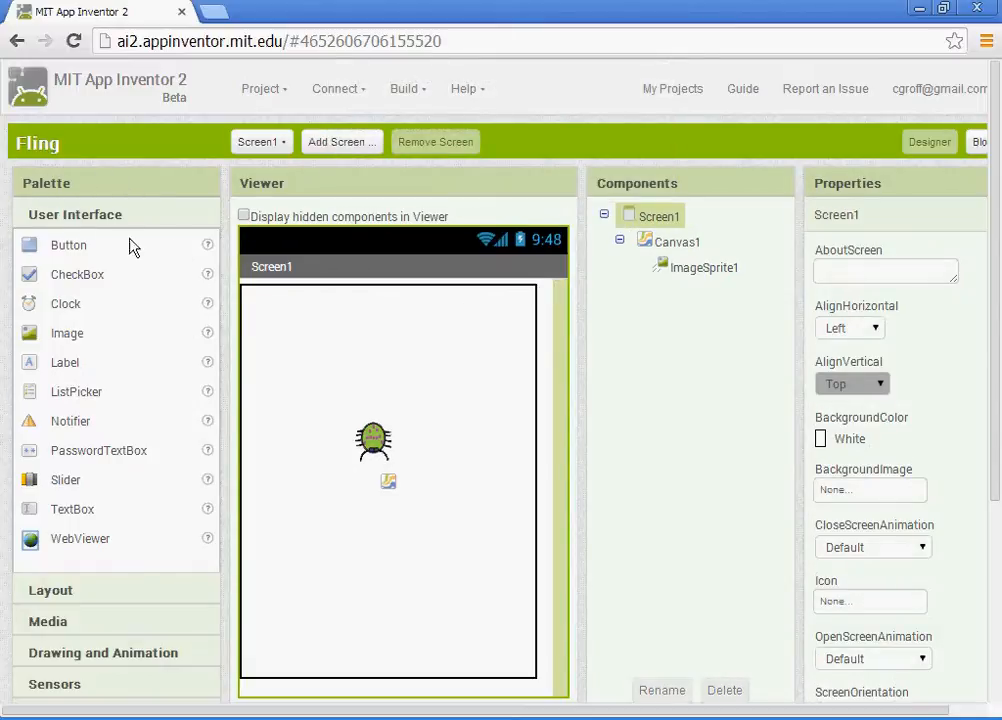
click(676, 240)
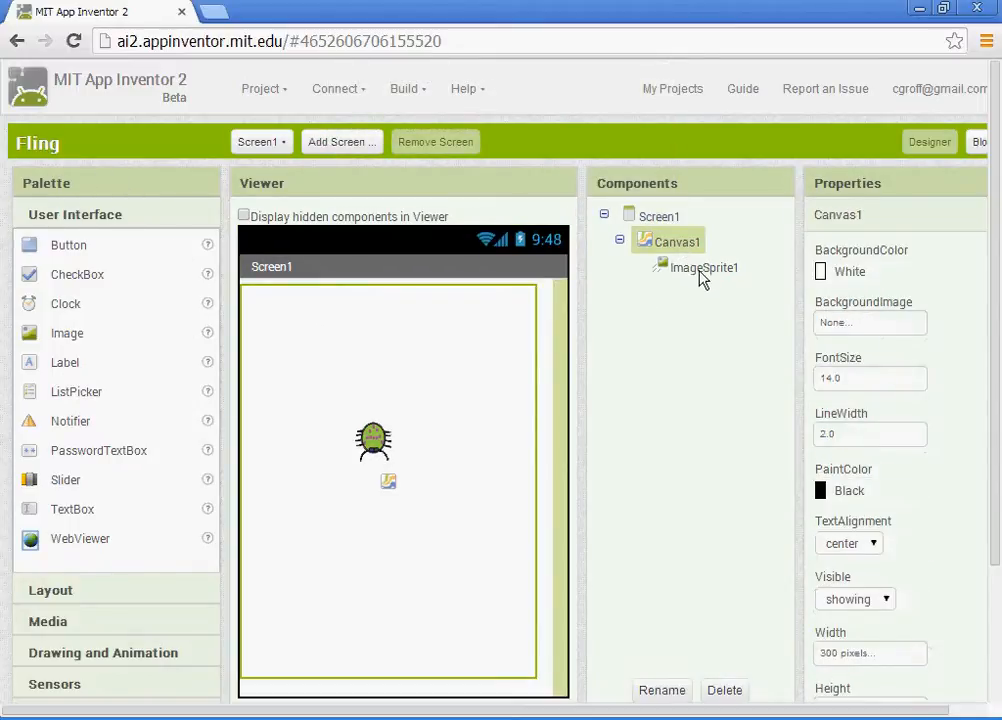
click(702, 266)
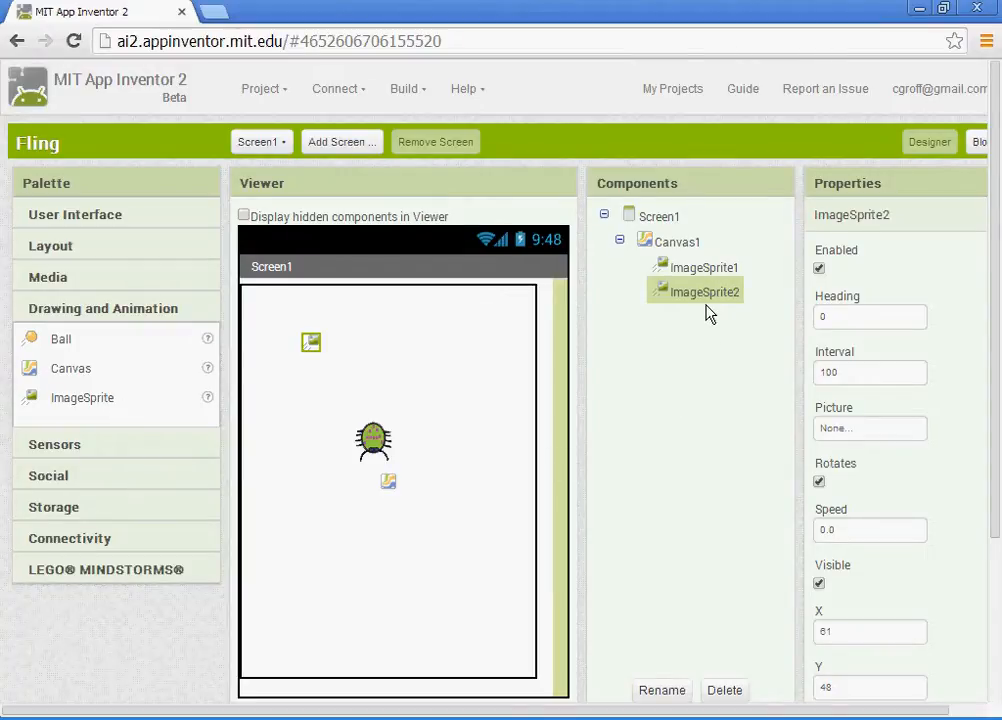
mouse_move(700, 632)
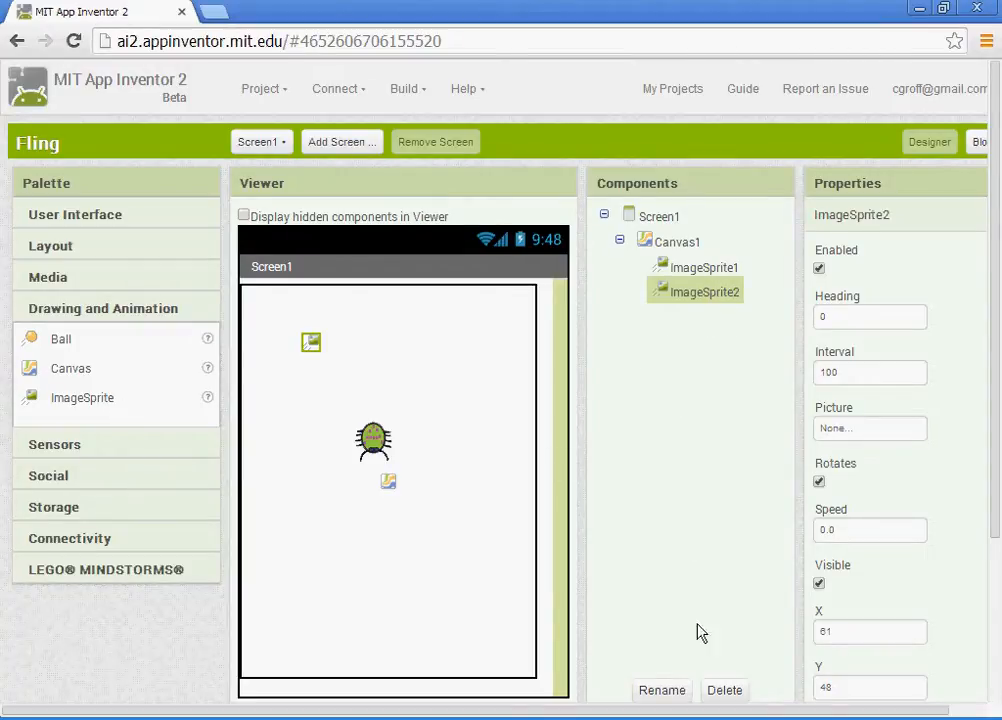
Step: Set the new sprite's Picture by uploading money.jpeg and confirming the overwrite
click(868, 428)
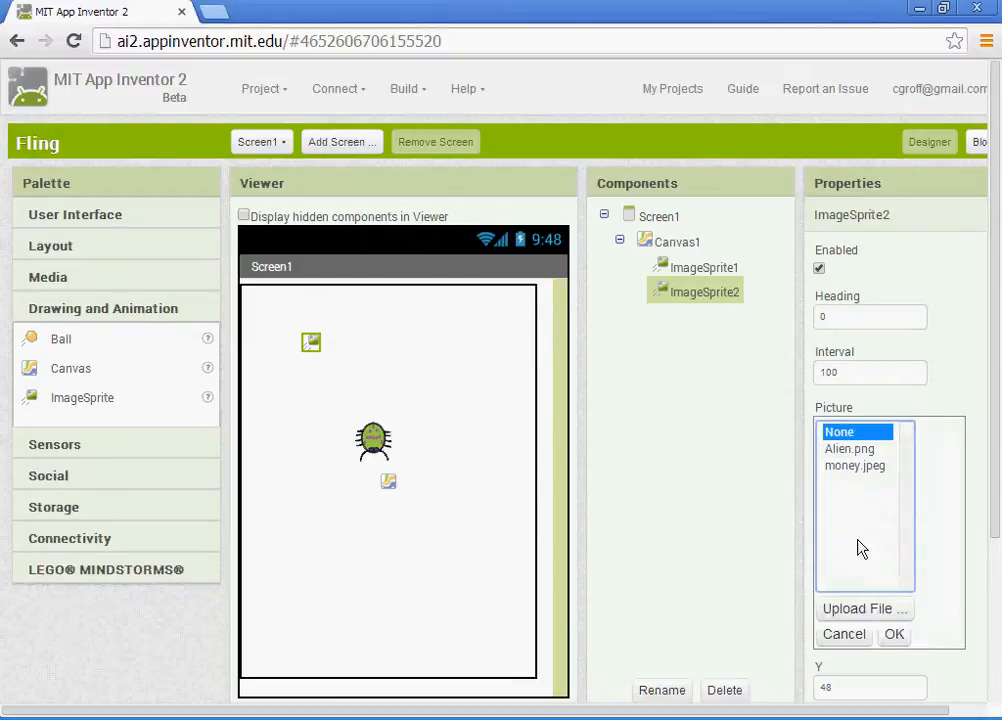
click(864, 608)
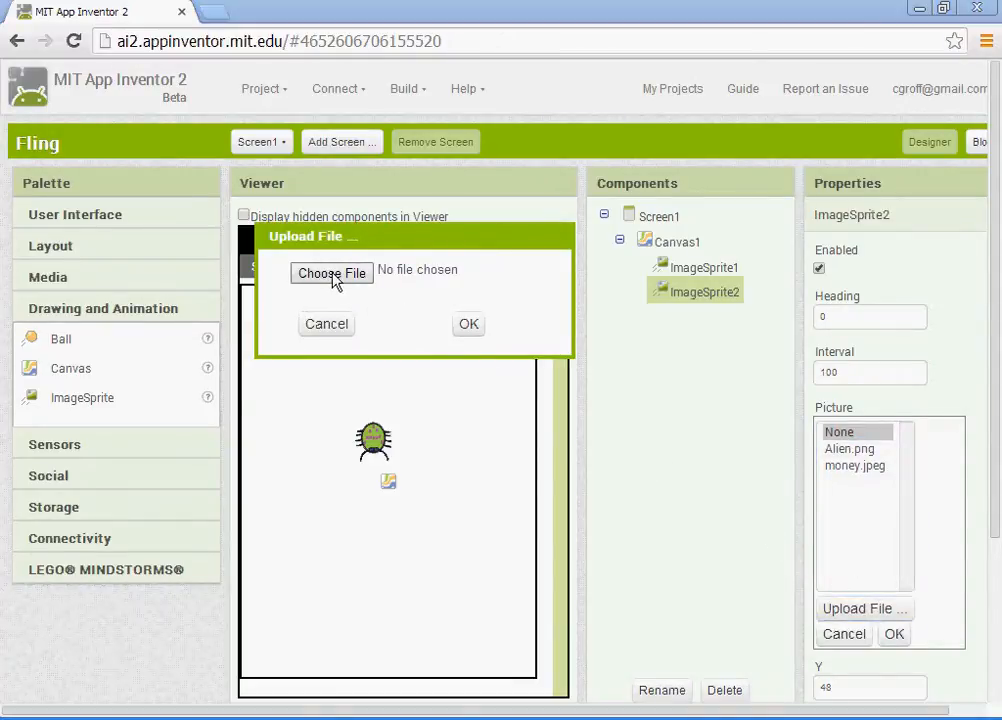
click(332, 272)
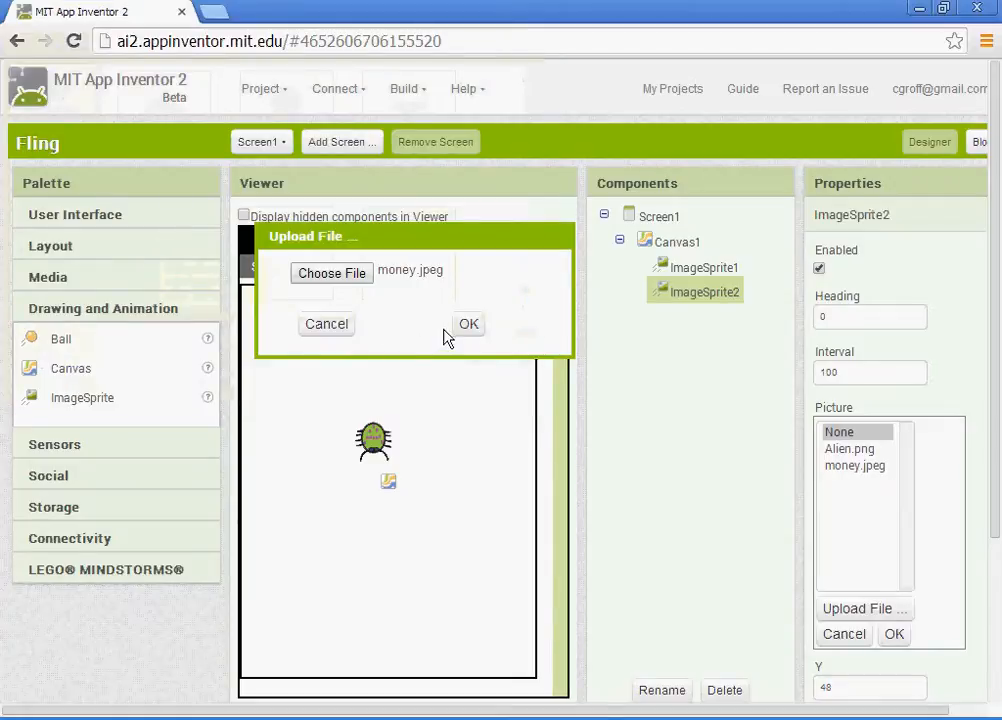
click(468, 324)
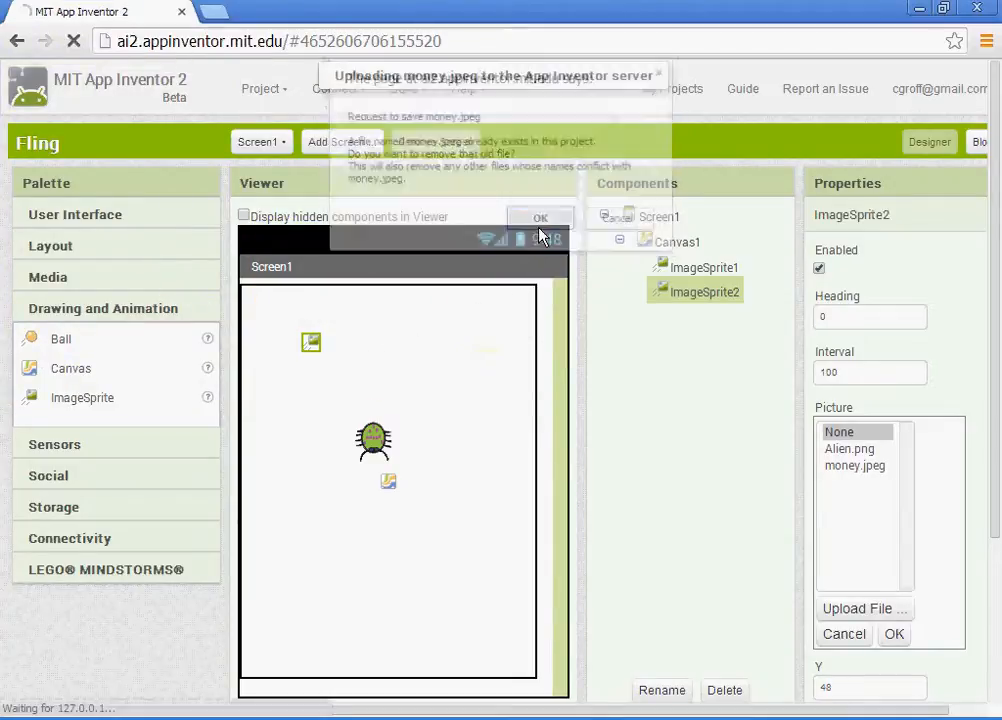
click(540, 218)
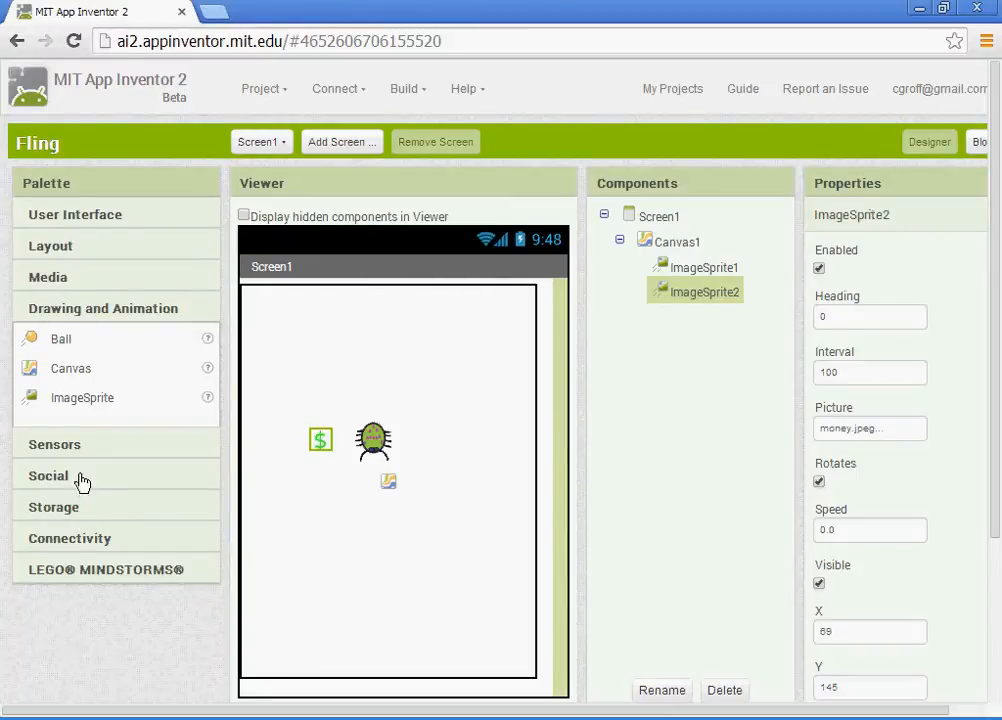
Step: Add Label1 reading 'Score' at FontSize 20 and Label2 reading '0' above the canvas
click(76, 212)
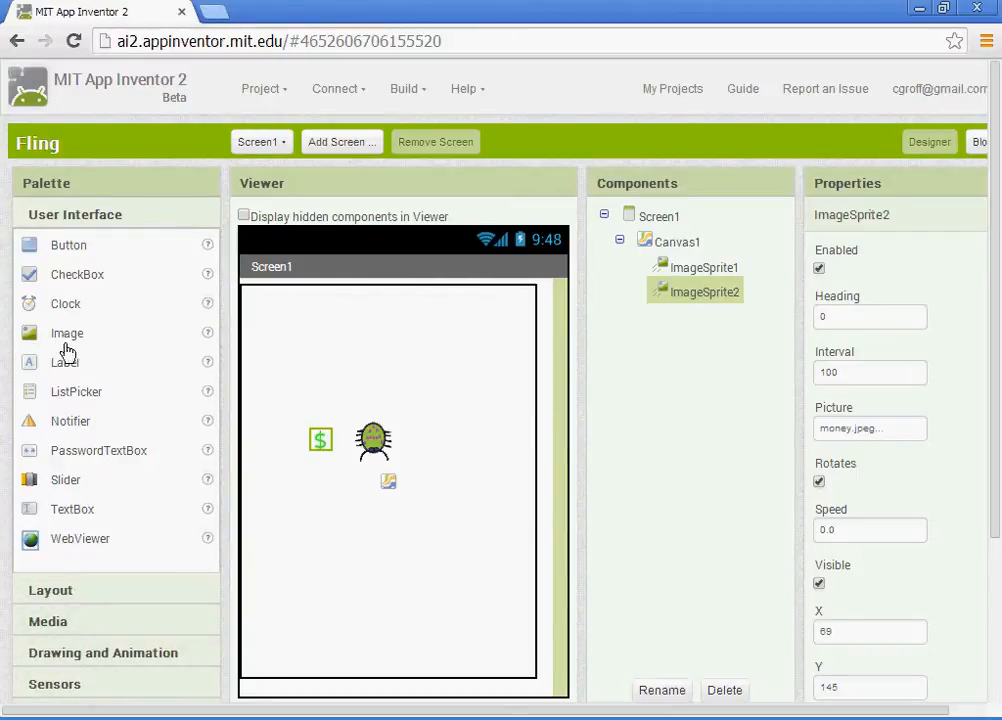
mouse_move(62, 372)
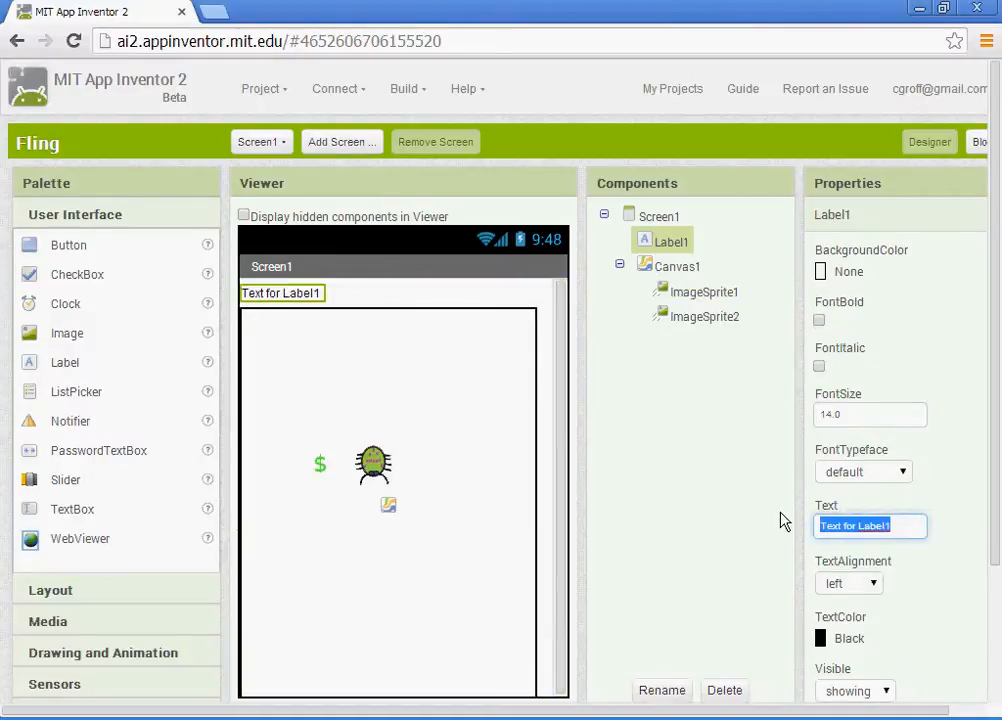
text(Score)
click(870, 414)
text(20)
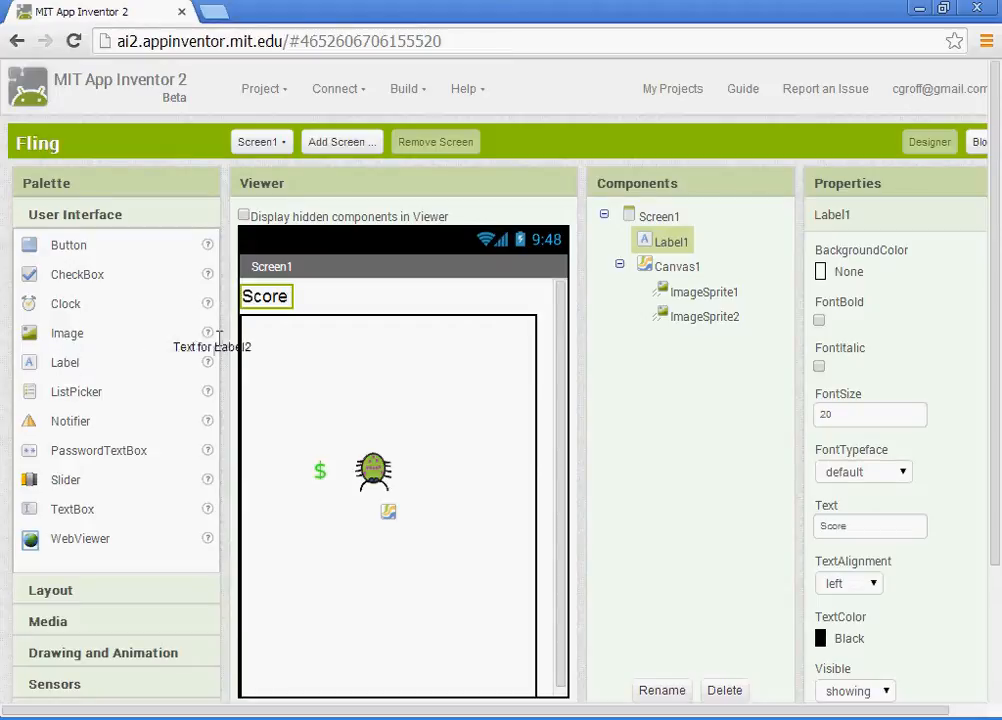
click(672, 264)
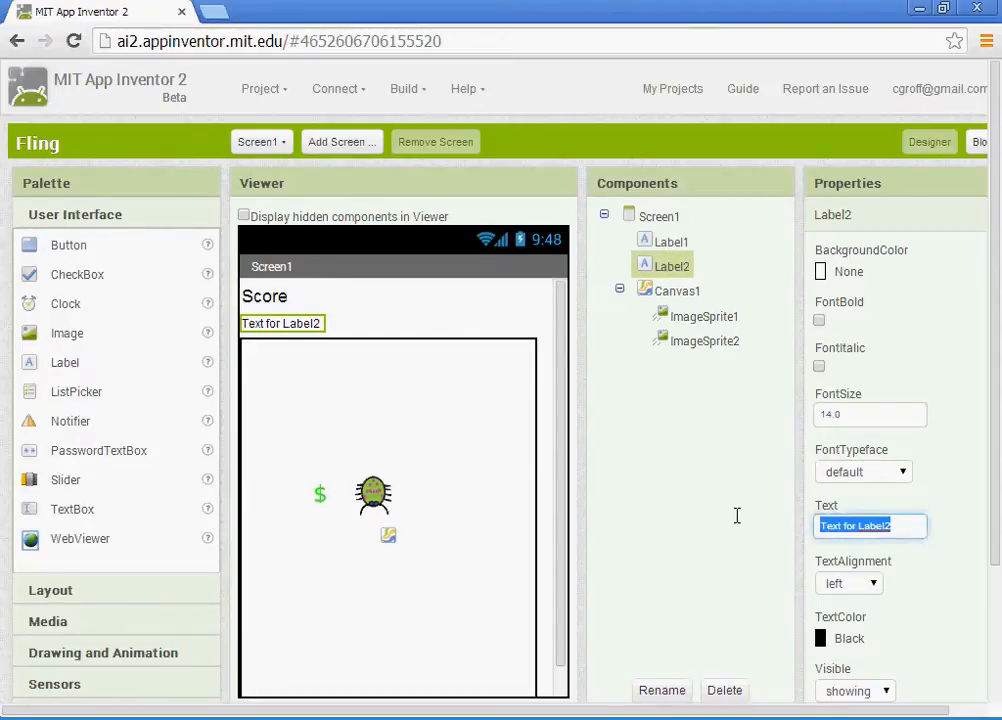
text(0)
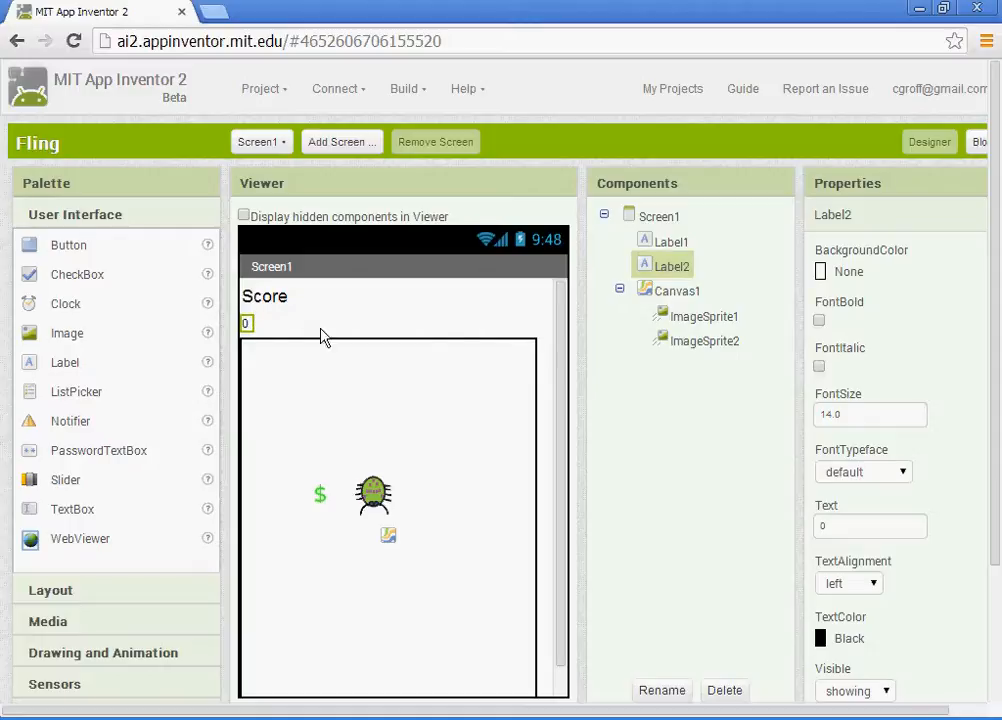
click(704, 340)
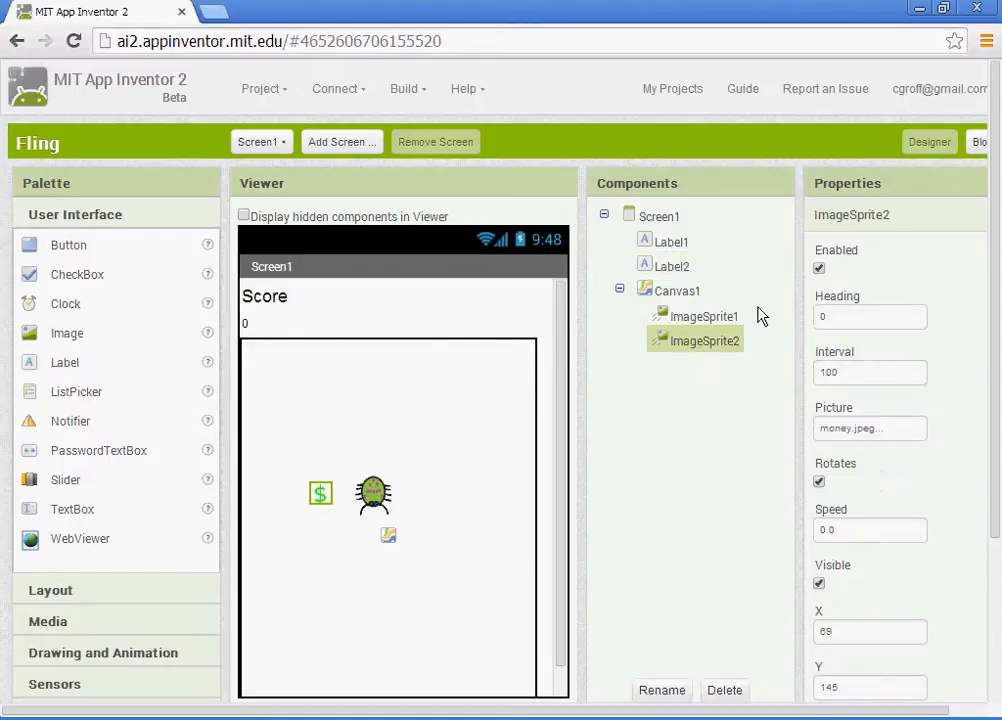
Step: Discard the empty CollidedWith block and the global score block from the Blocks workspace
click(948, 140)
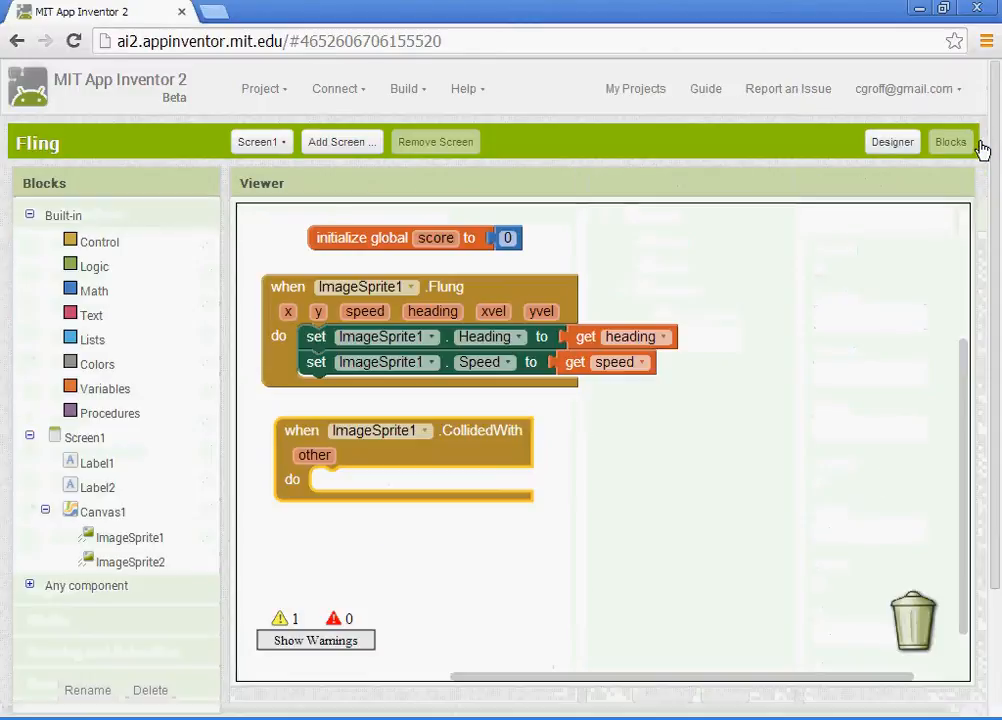
drag(404, 430, 904, 608)
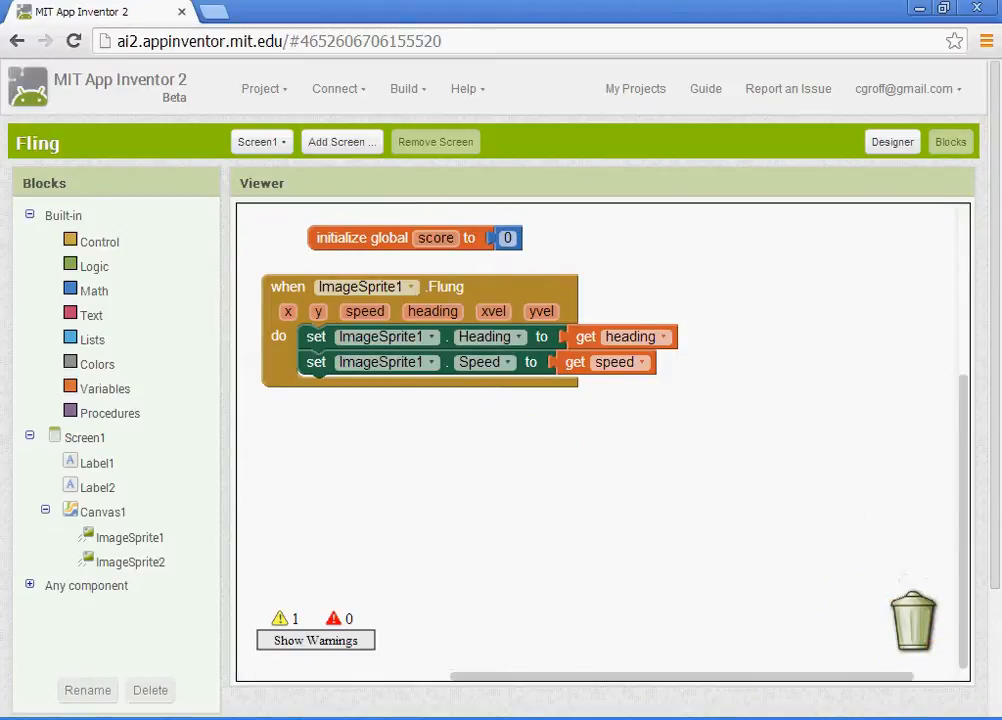
drag(414, 236, 912, 610)
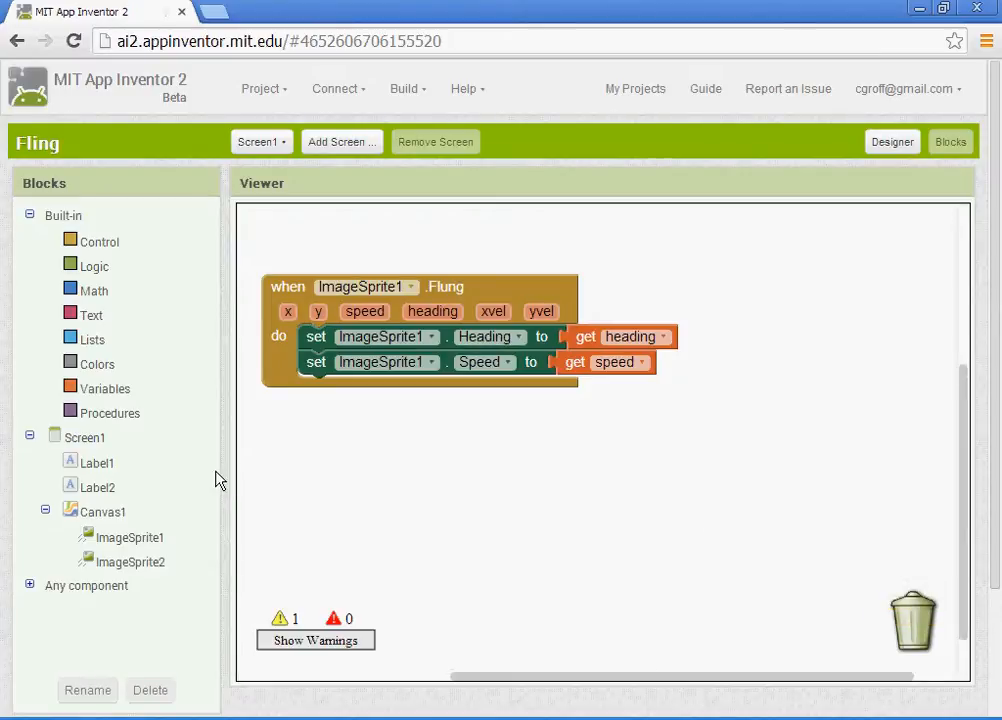
mouse_move(164, 428)
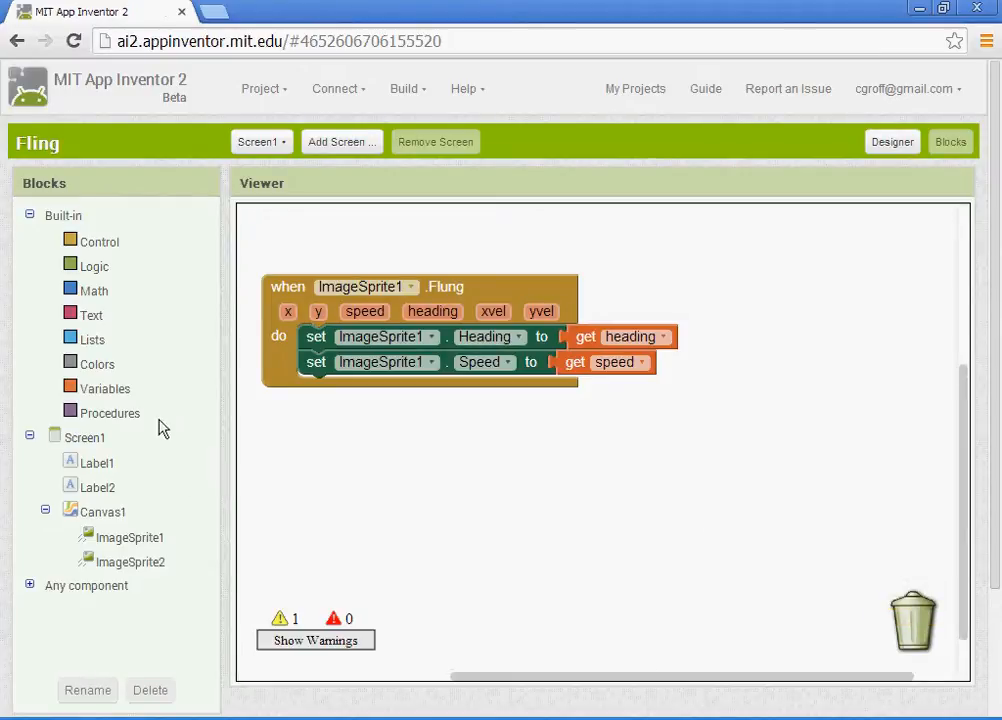
mouse_move(164, 500)
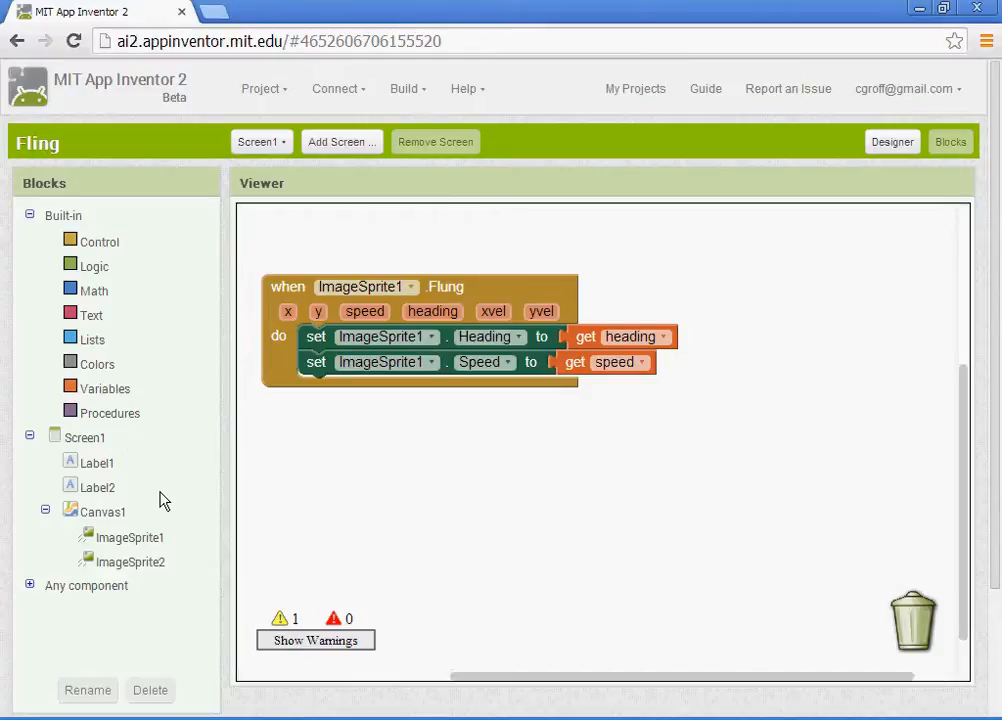
mouse_move(136, 540)
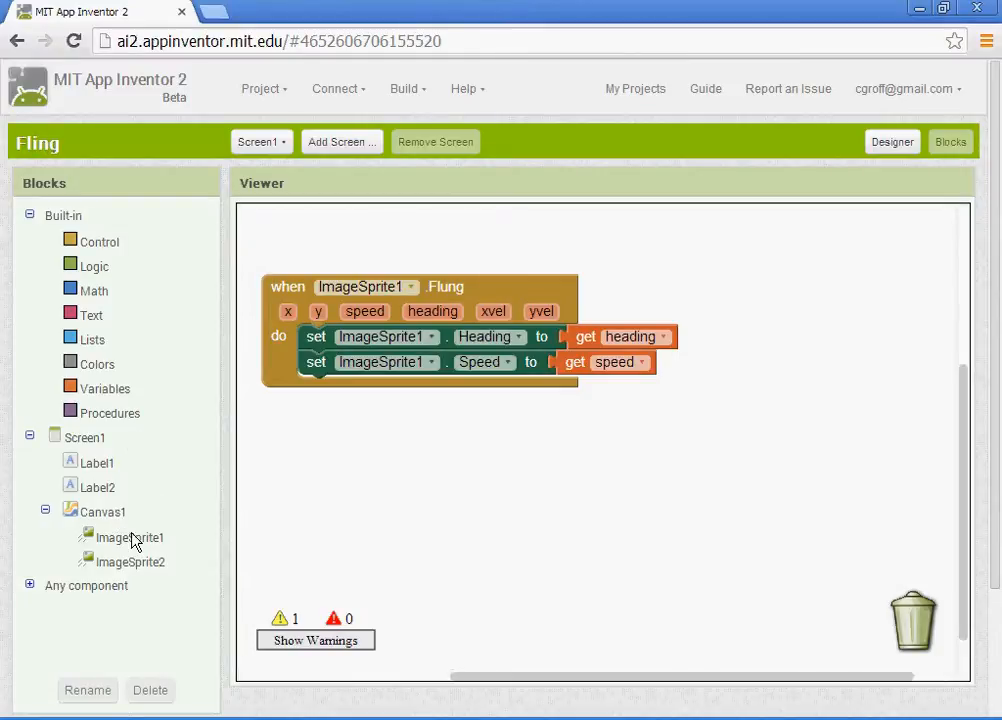
Step: Show ImageSprite1's blocks to add a CollidedWith event handler
click(128, 536)
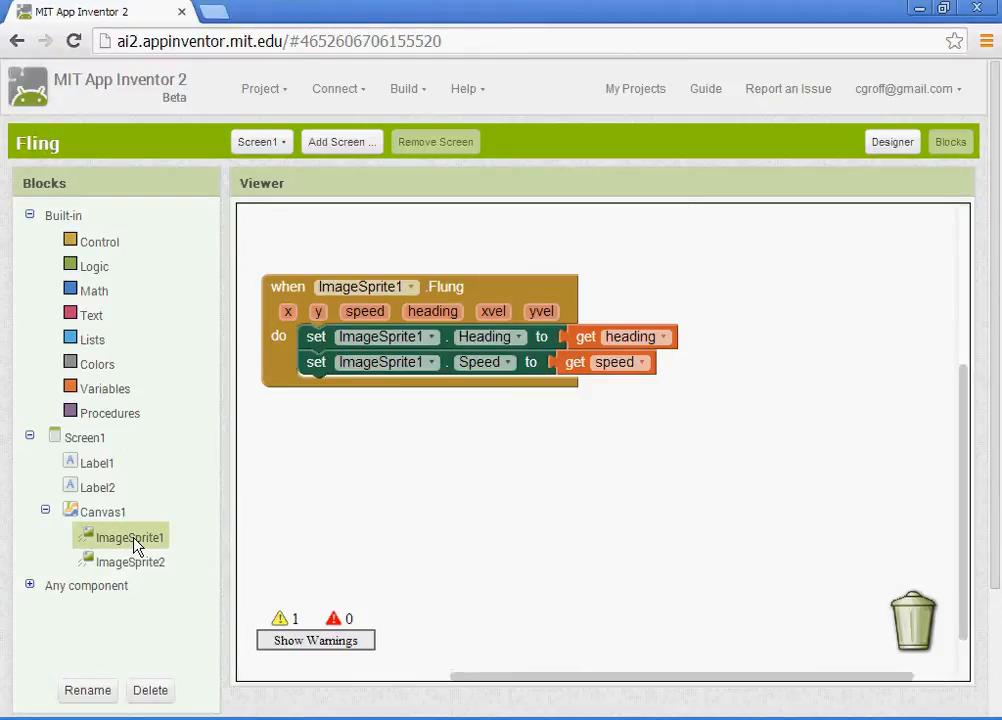
mouse_move(116, 540)
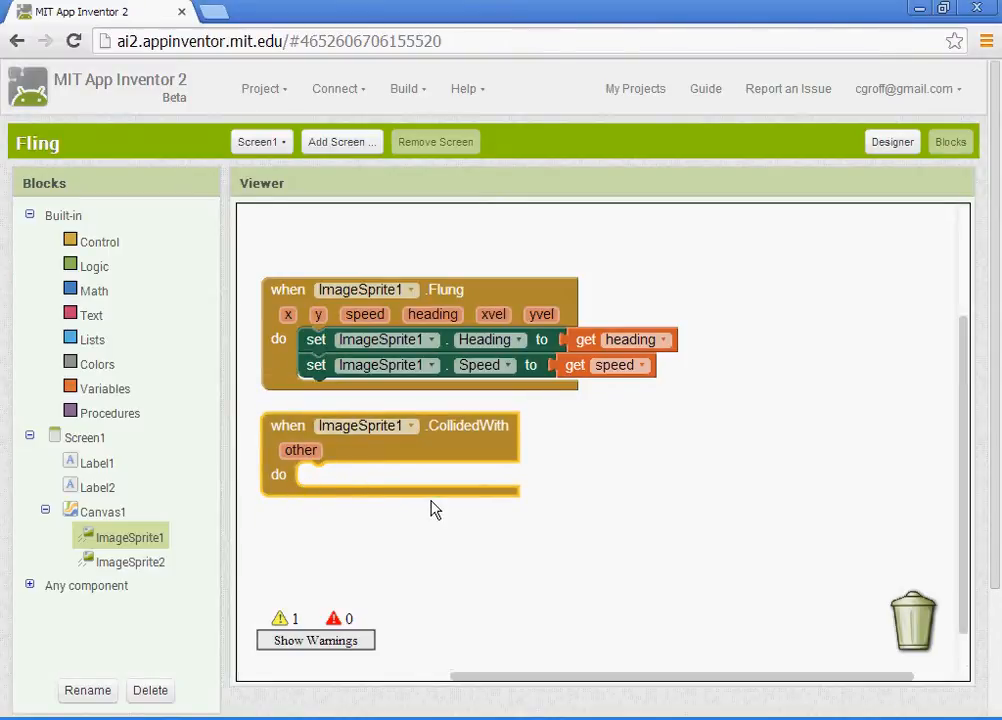
mouse_move(96, 548)
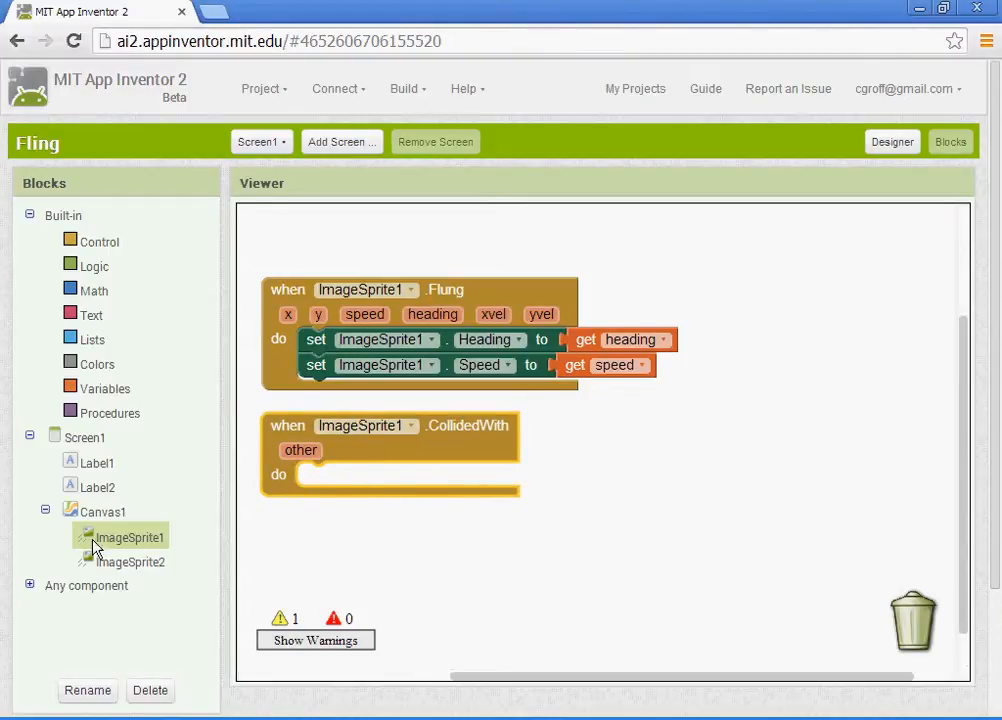
mouse_move(132, 568)
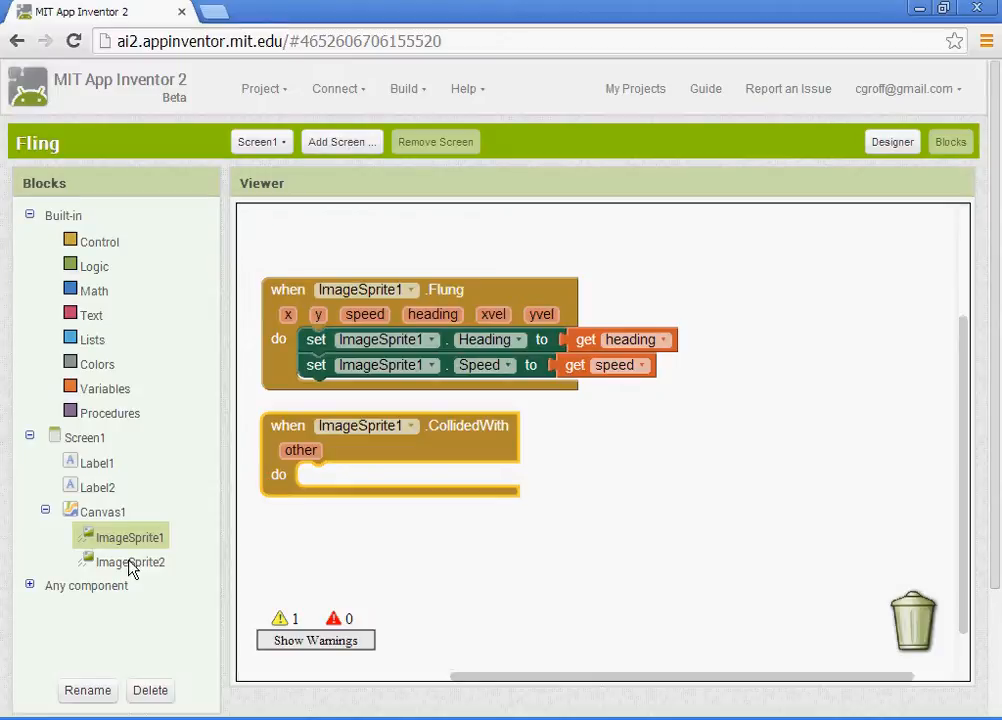
Step: Set ImageSprite2.Visible to false inside the CollidedWith handler
click(130, 560)
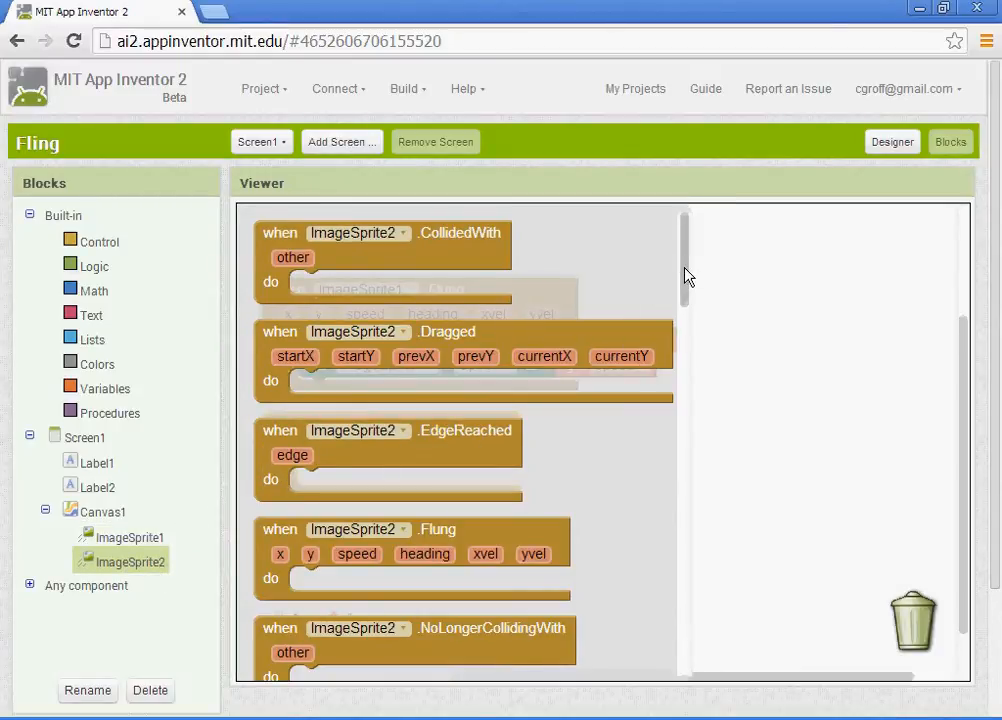
scroll(down, 3)
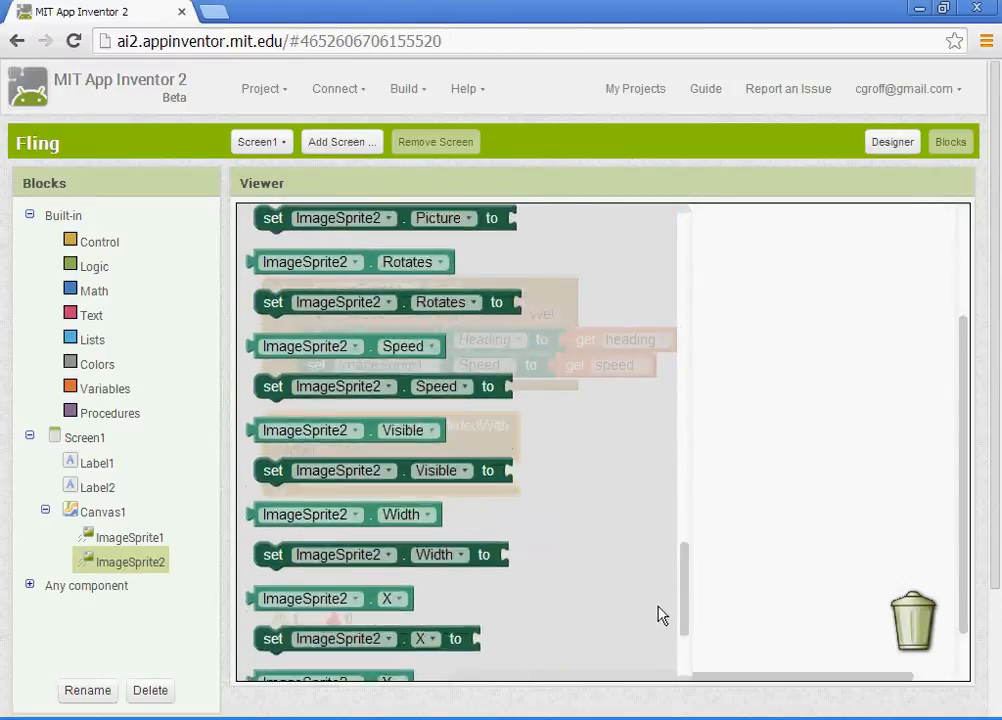
scroll(down, 3)
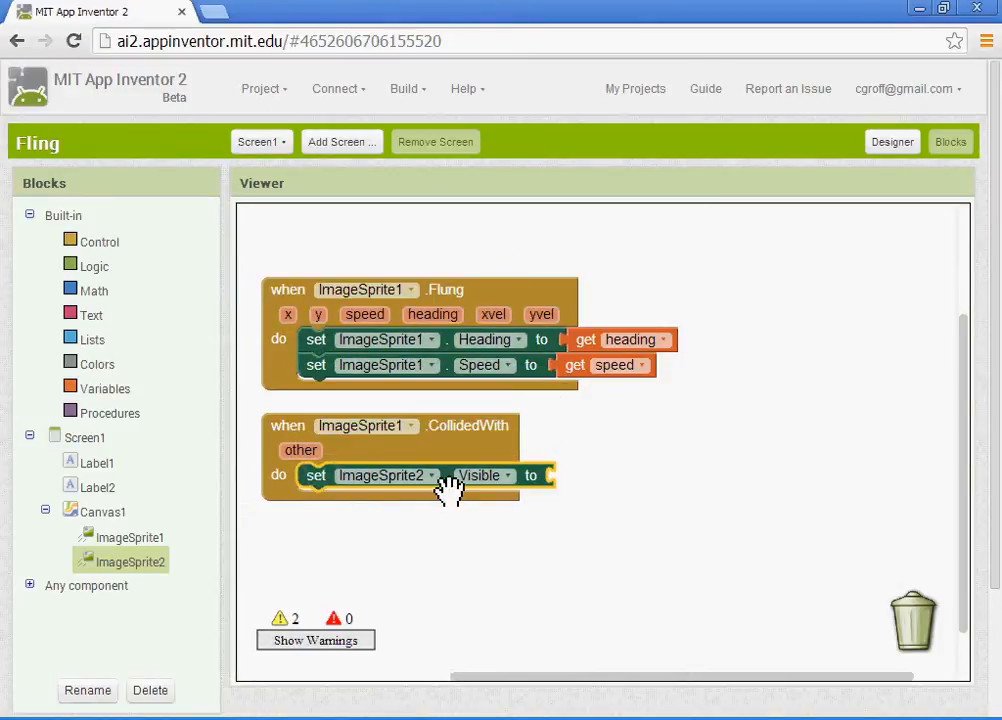
mouse_move(570, 504)
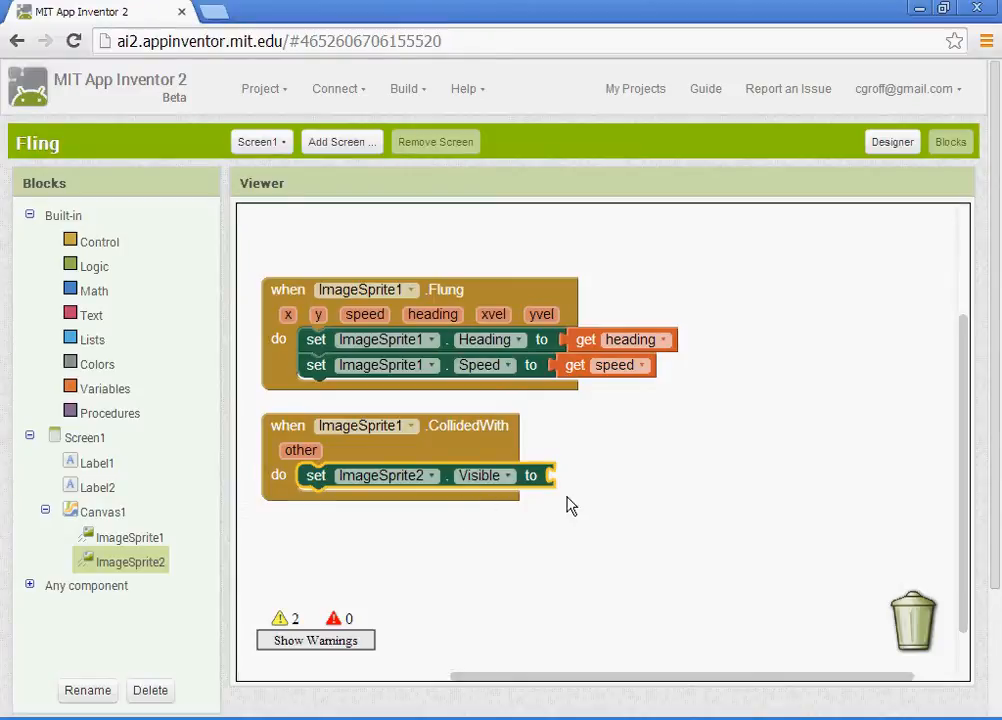
mouse_move(100, 288)
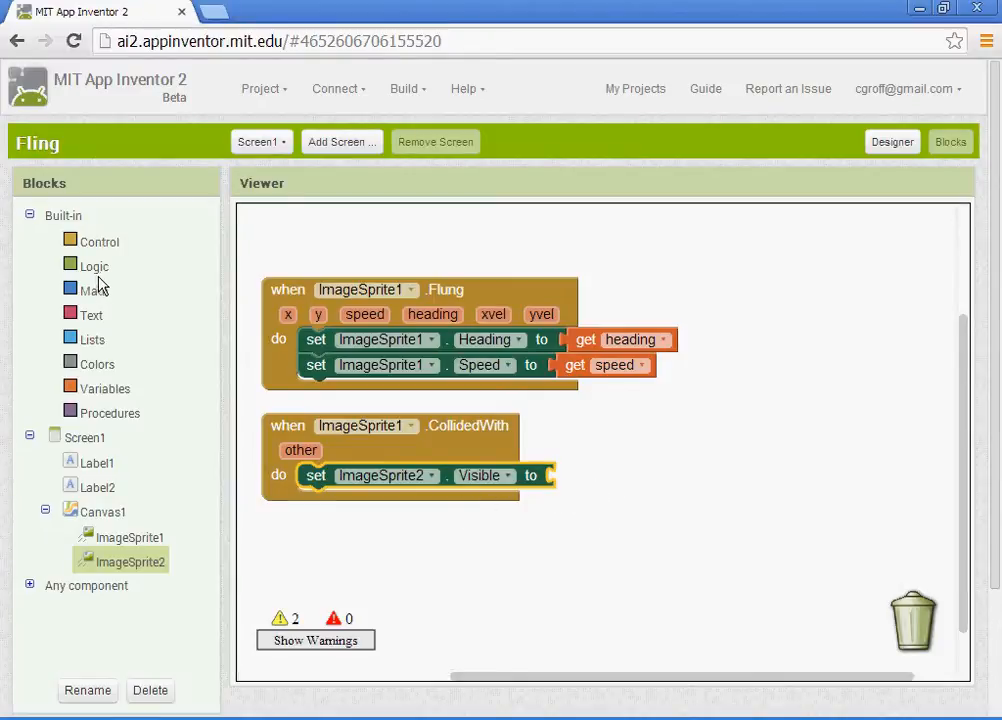
click(96, 264)
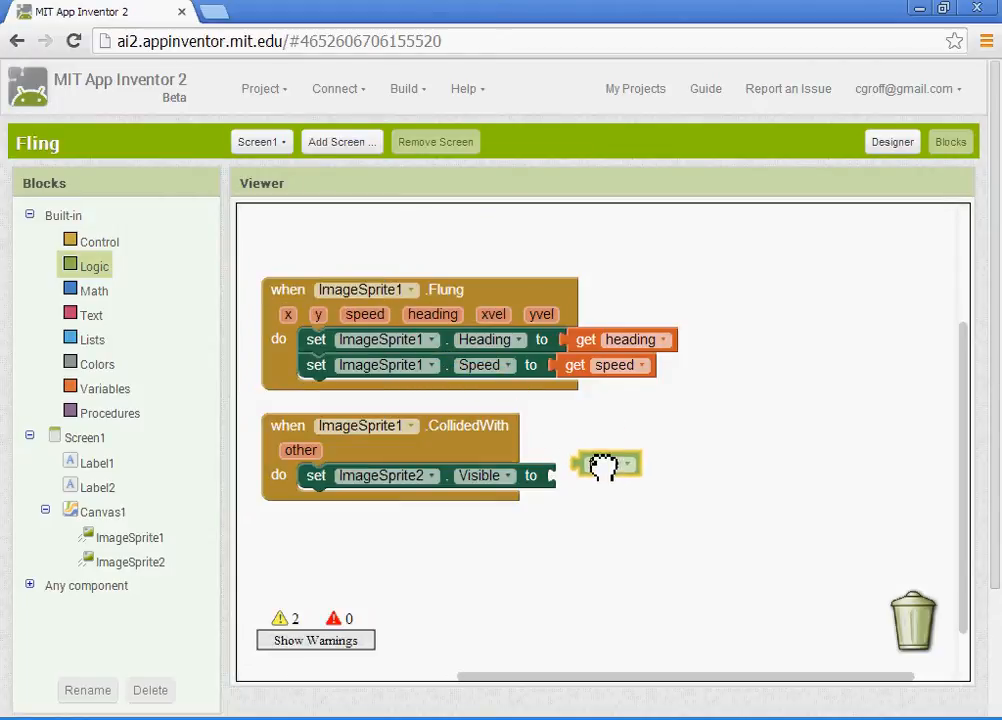
drag(604, 464, 584, 476)
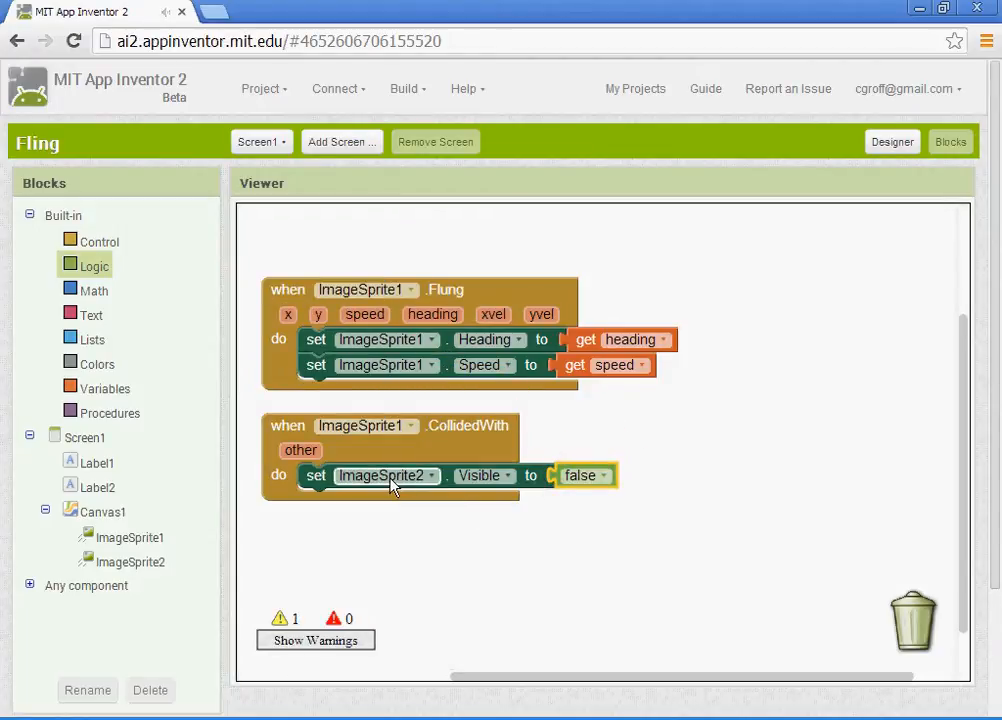
mouse_move(550, 490)
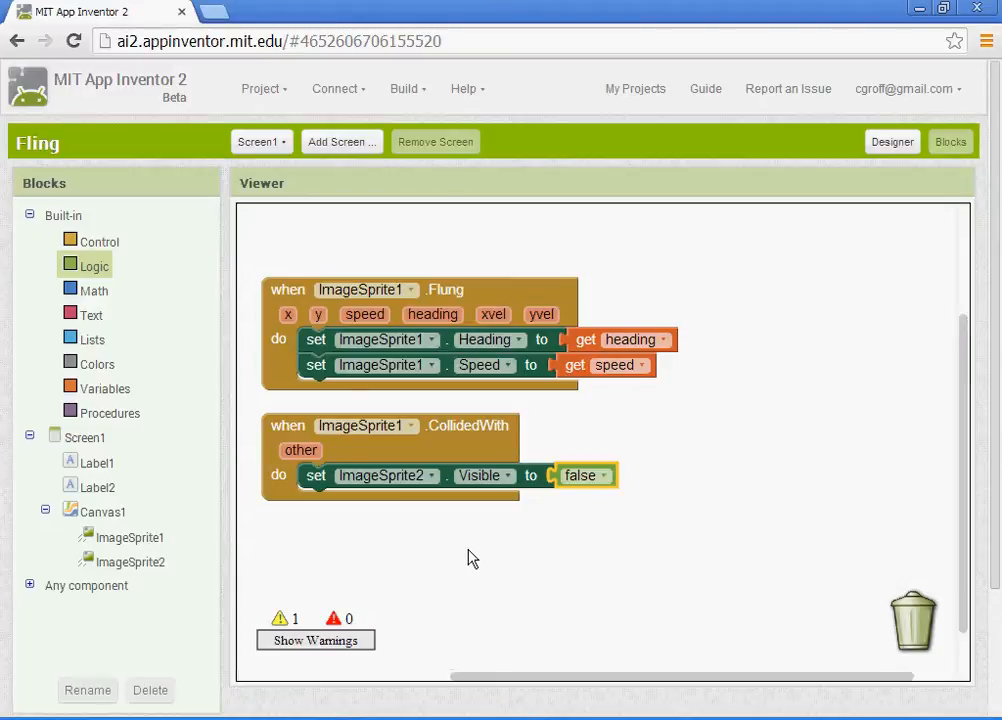
mouse_move(100, 400)
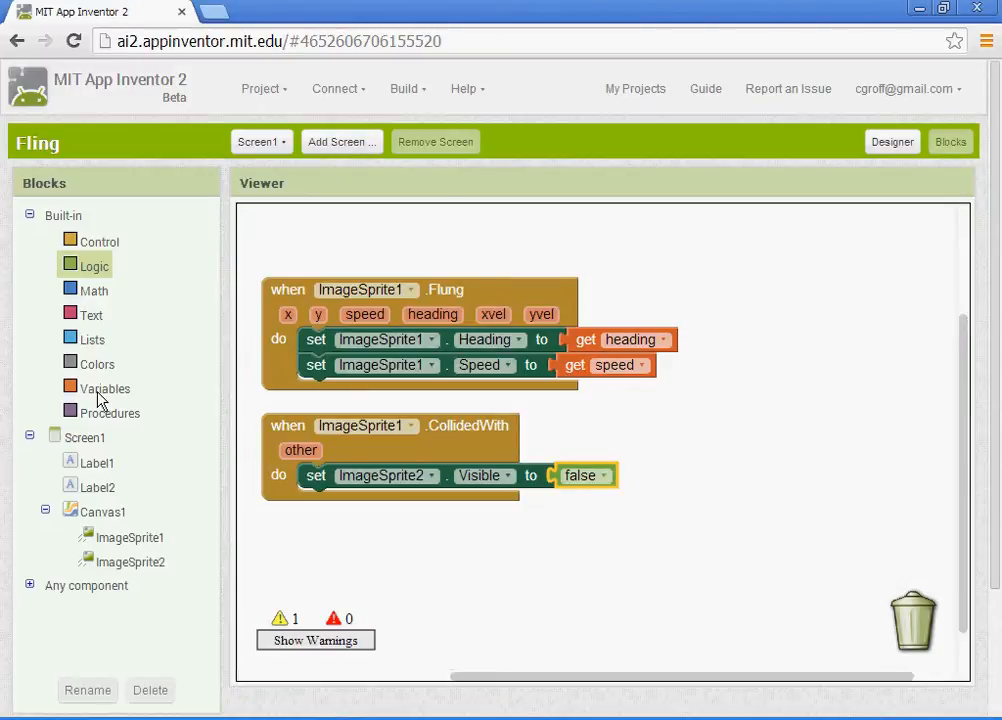
Step: Initialize a global variable named Score to the number 0
click(104, 388)
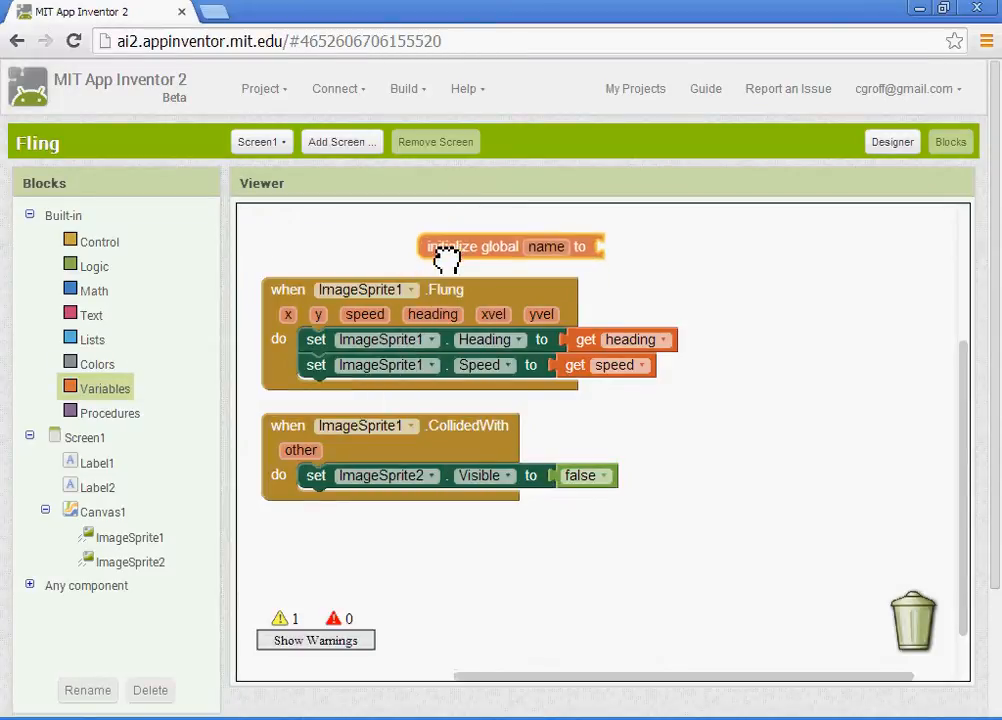
click(546, 246)
text(S)
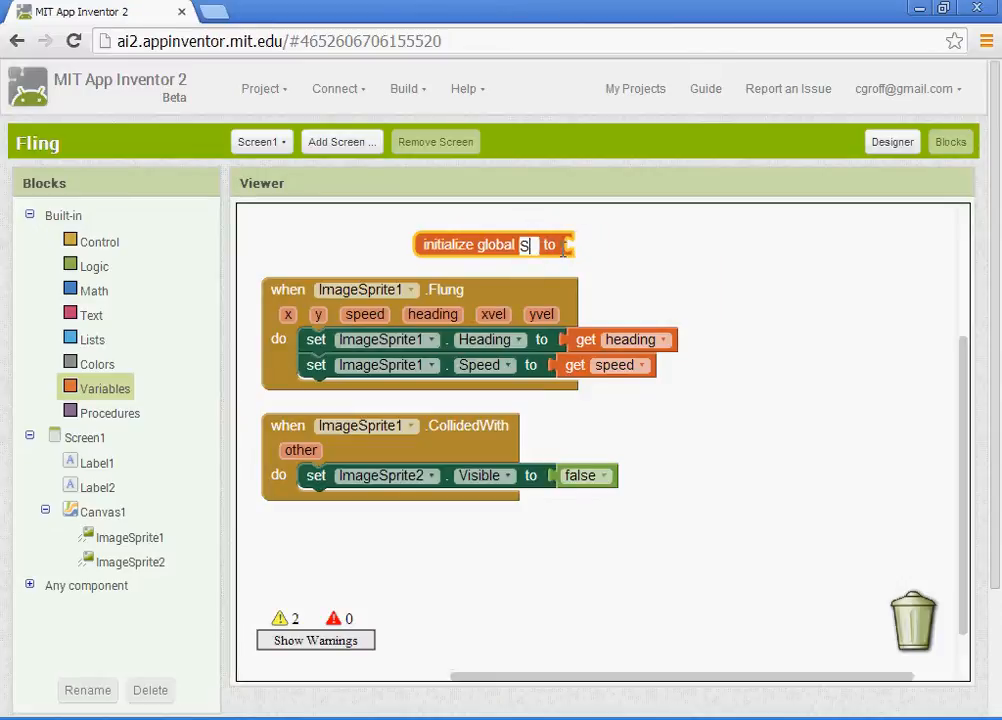
text(core)
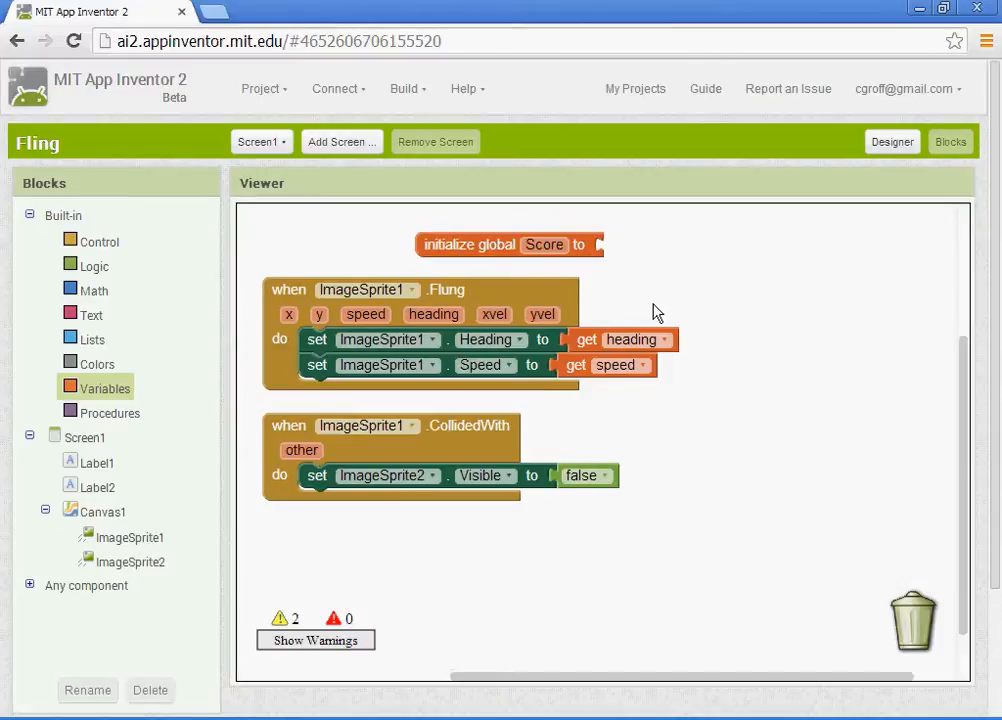
mouse_move(84, 316)
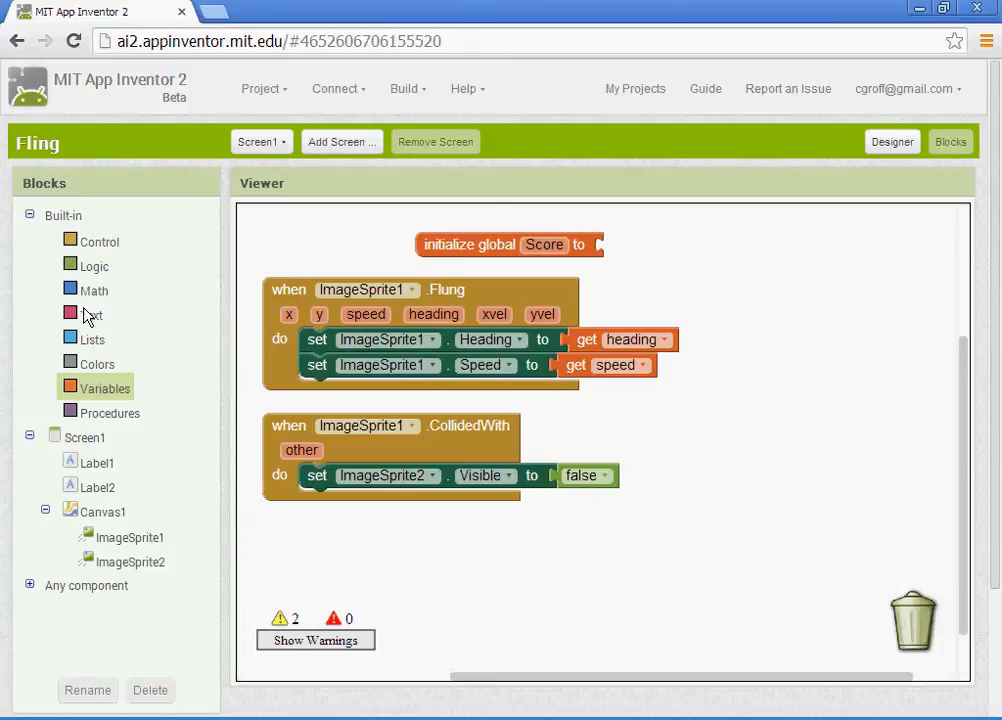
click(96, 290)
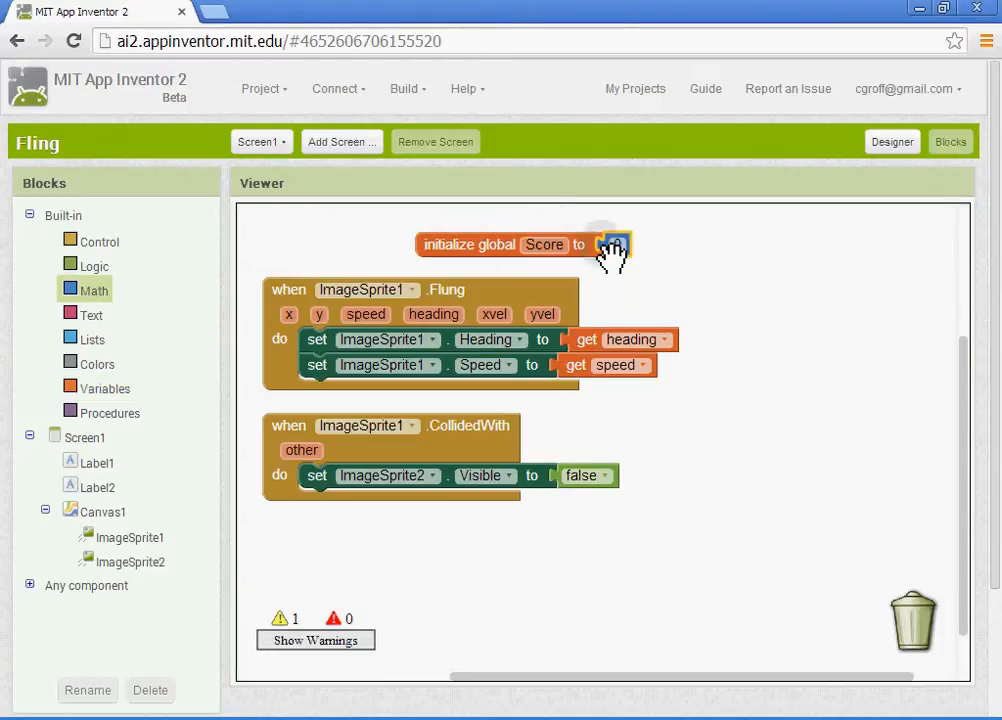
text(0)
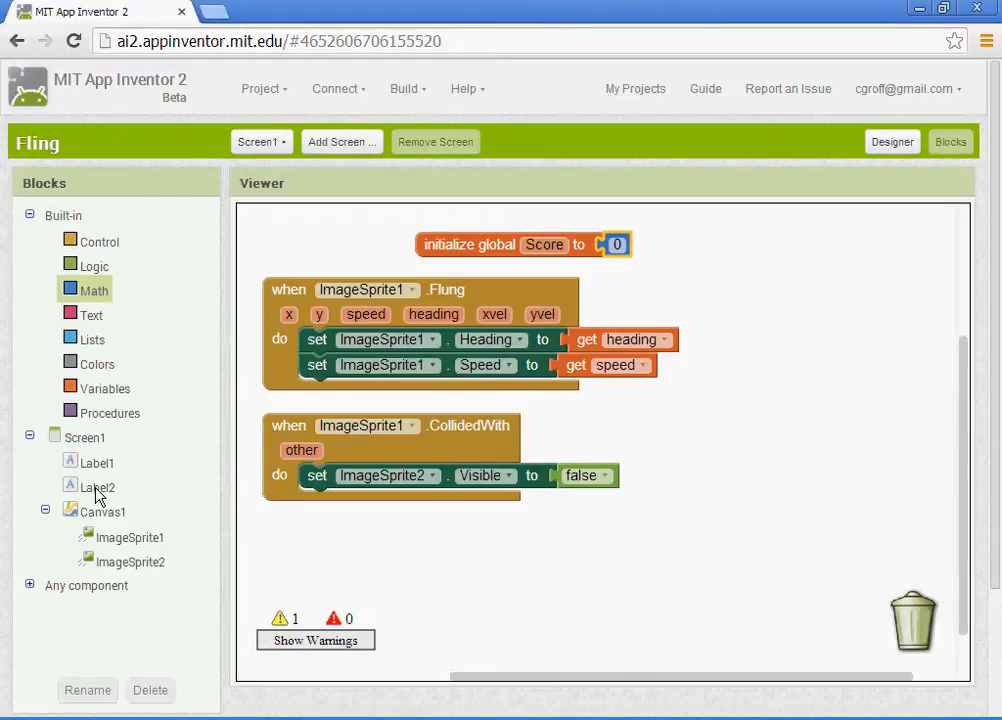
Step: Set Label2.Text to global Score plus 1 in the CollidedWith handler
click(96, 488)
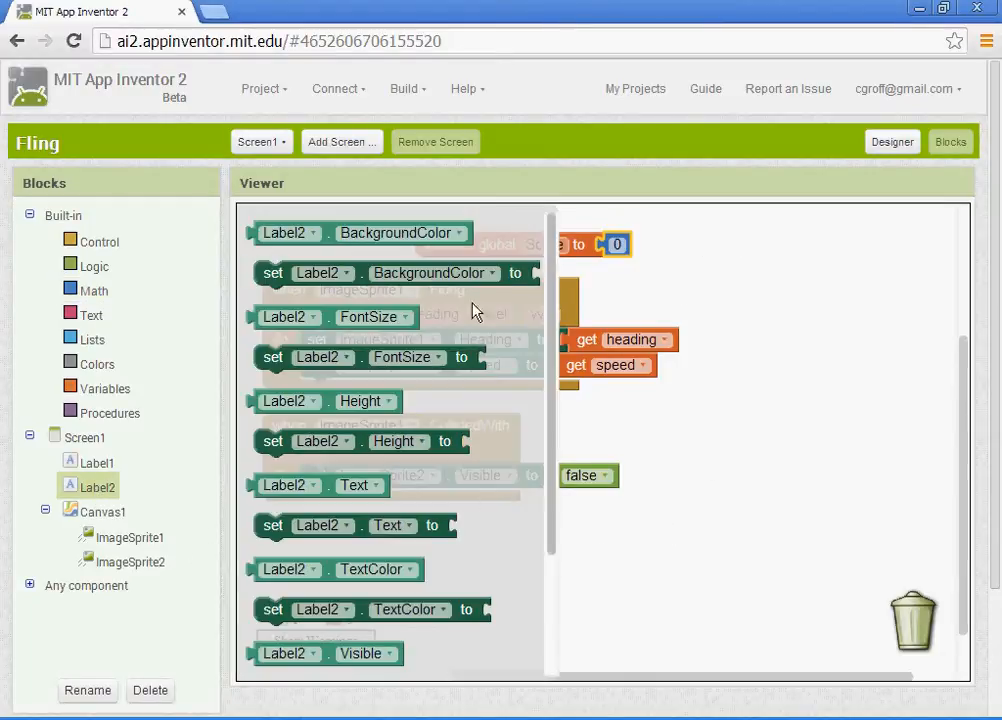
mouse_move(548, 288)
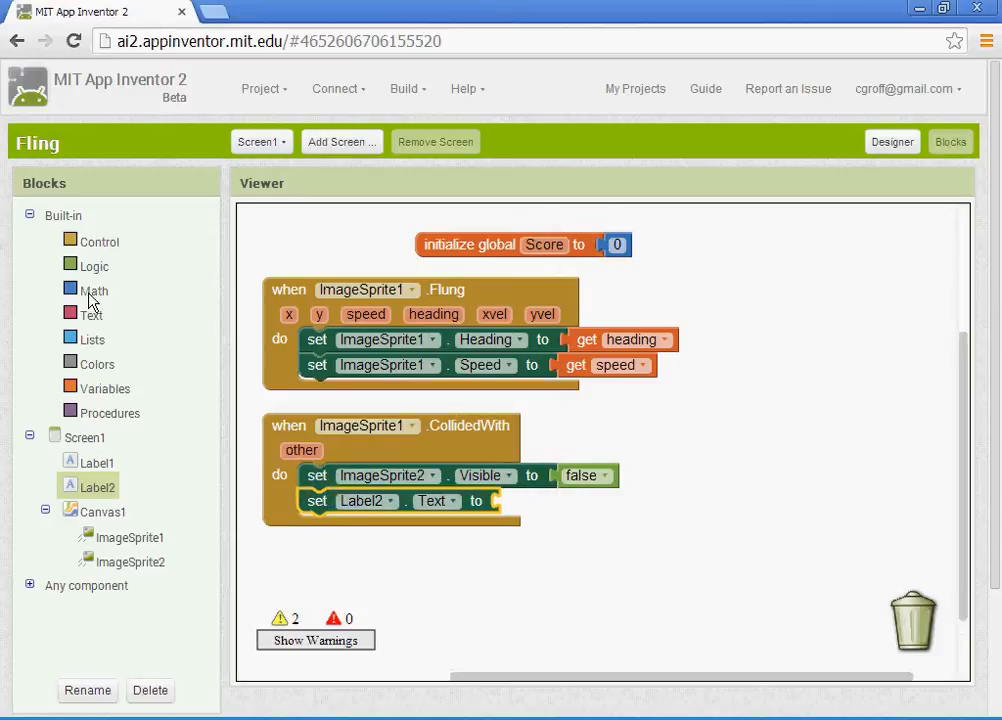
click(96, 290)
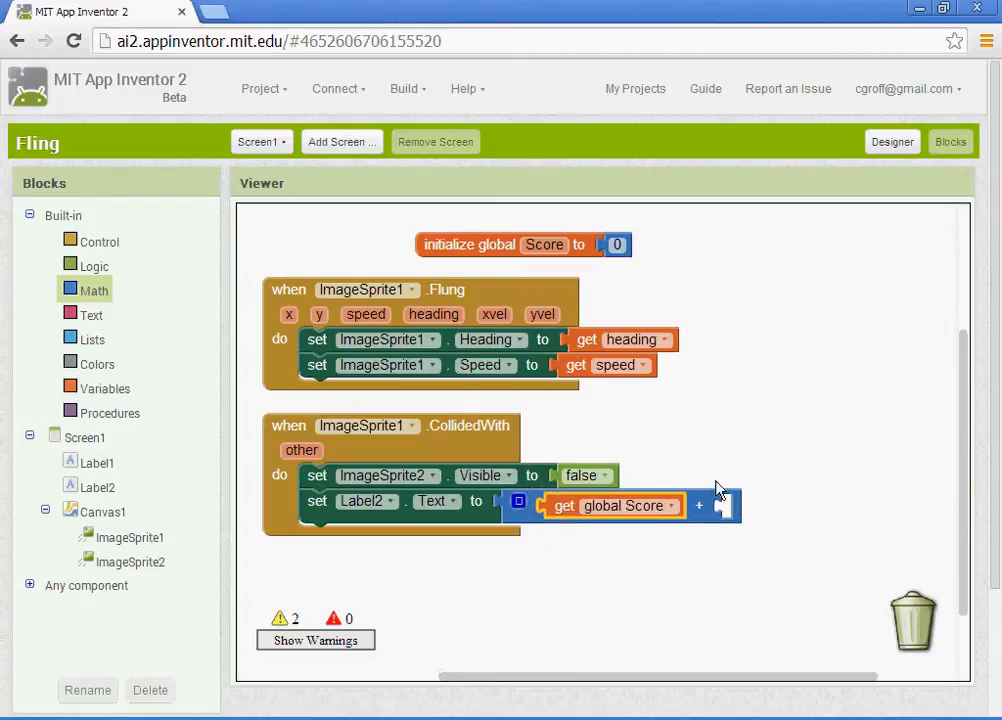
click(96, 290)
text(1)
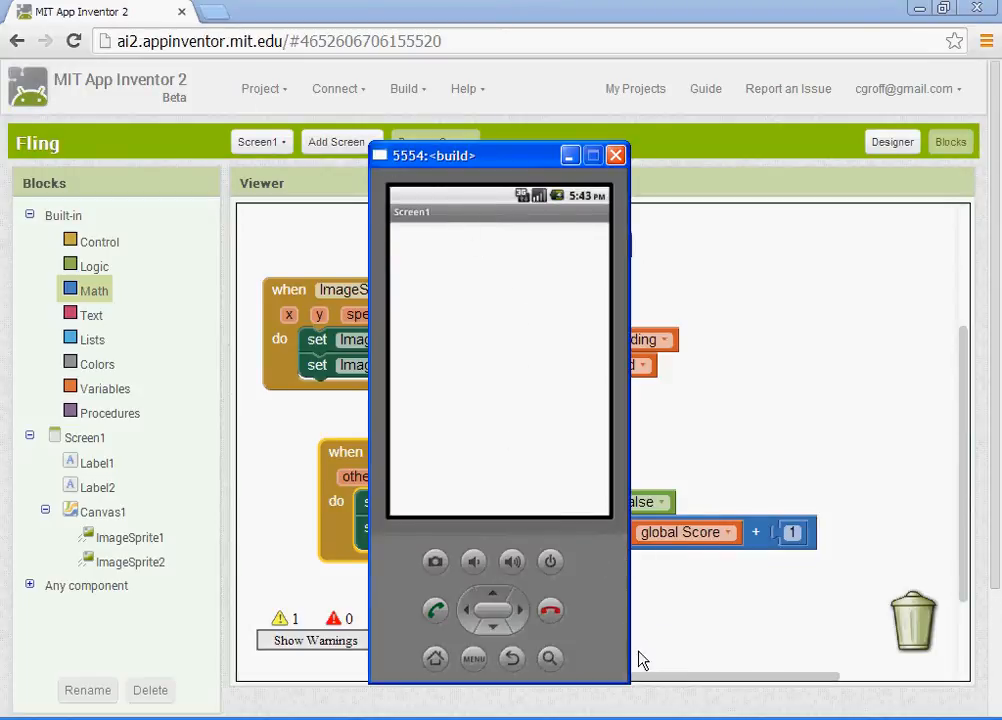
mouse_move(500, 160)
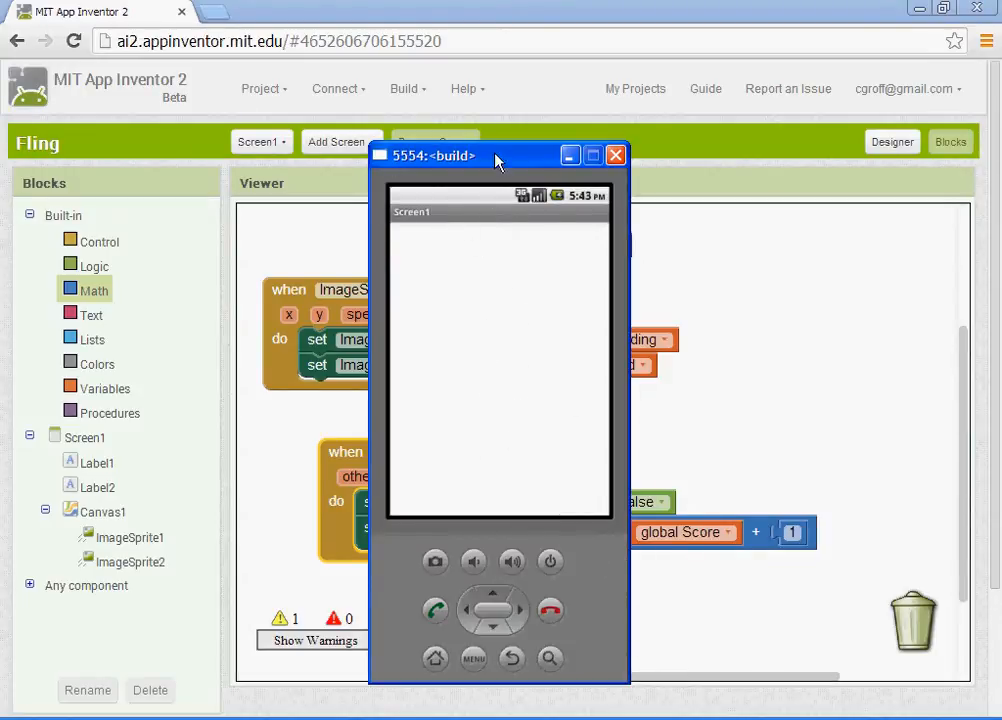
Step: Drag the emulator window to the left so the blocks are visible
drag(496, 156, 408, 144)
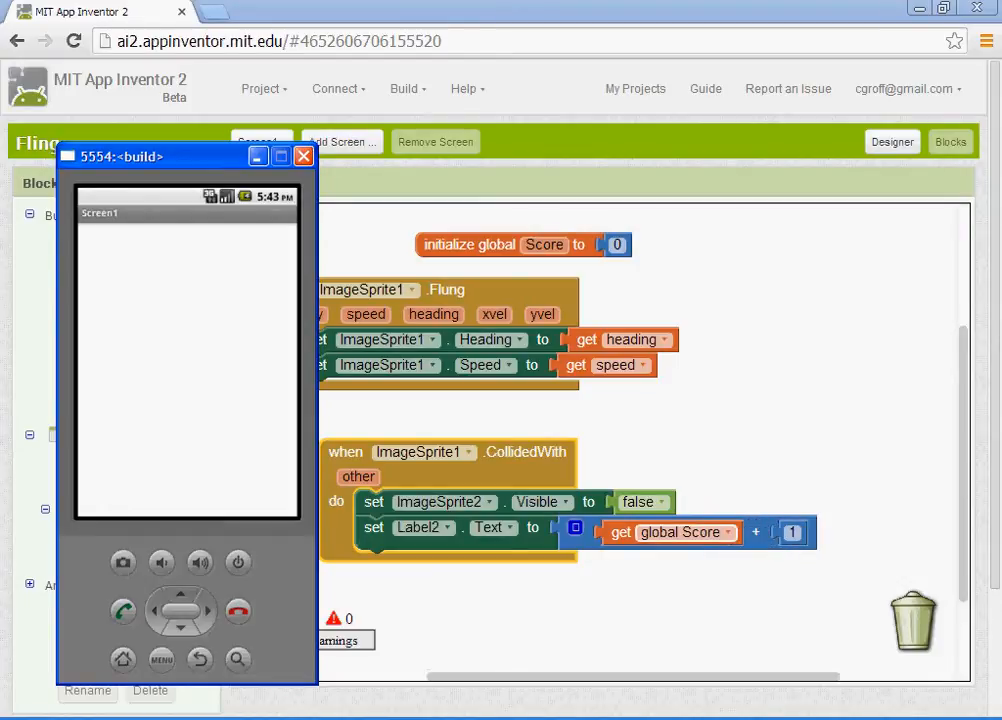
mouse_move(704, 532)
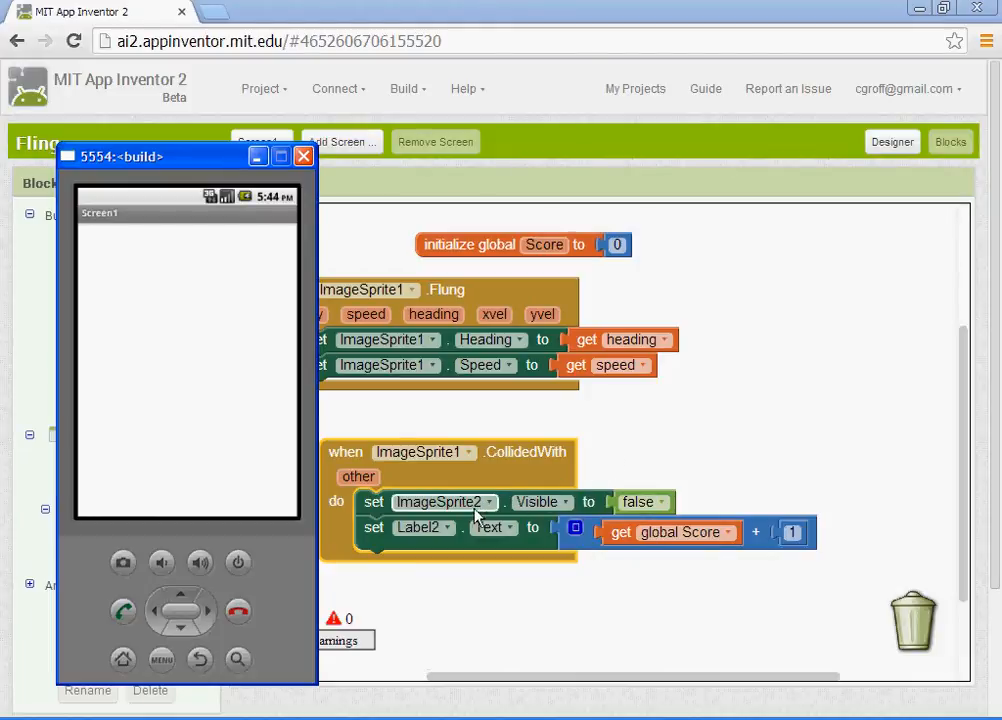
mouse_move(436, 518)
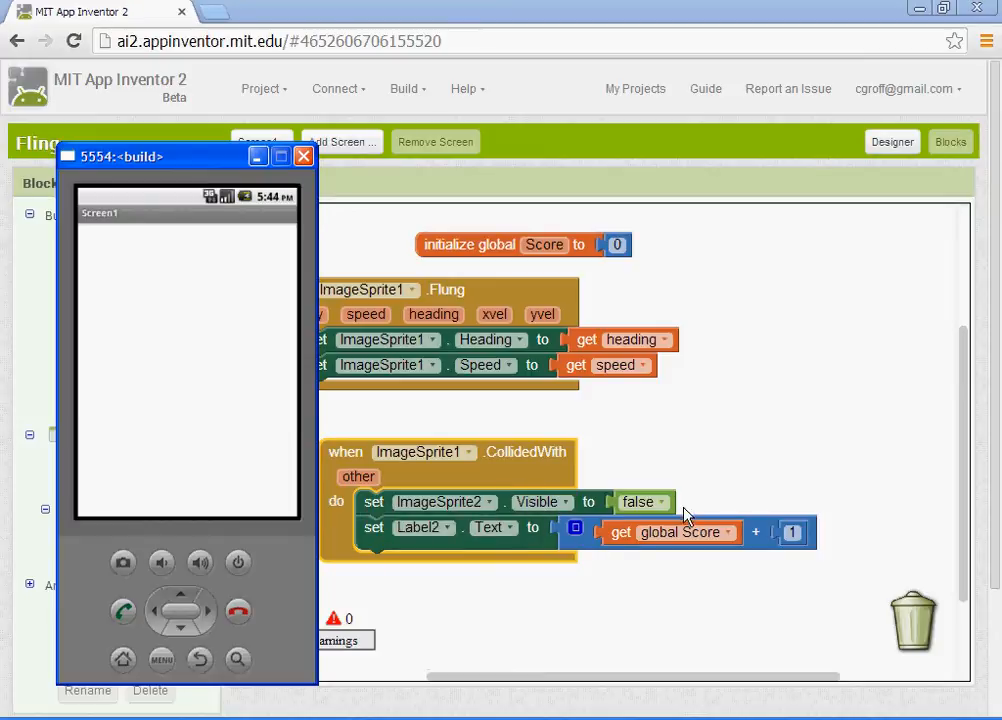
mouse_move(464, 570)
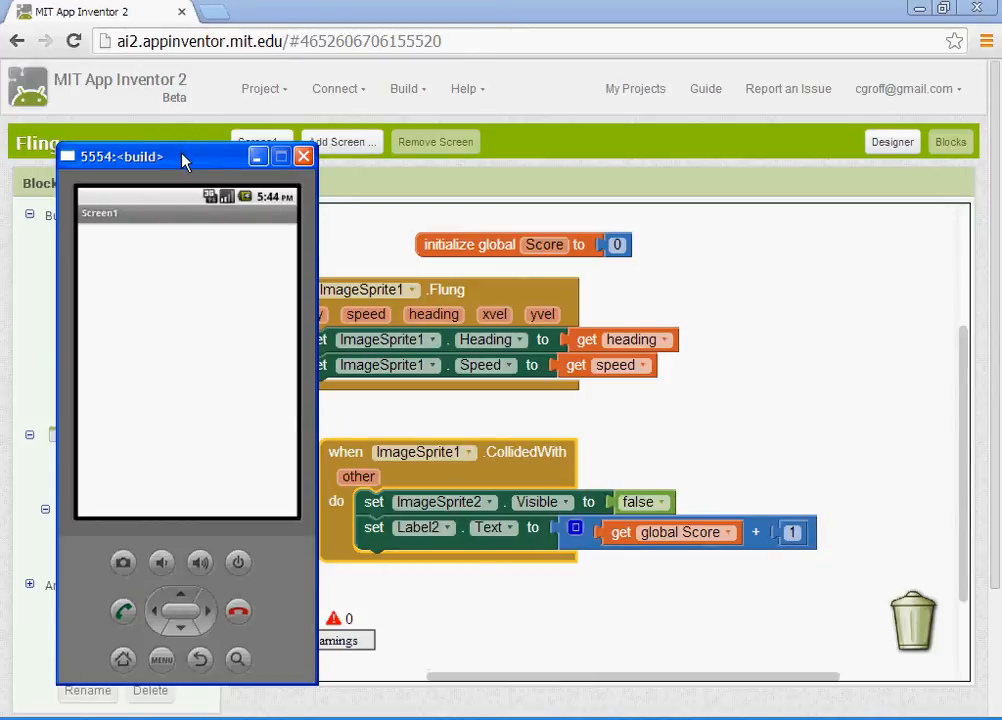
Step: Close the emulator and add a Sound1 component from the Media palette in the Designer
click(304, 156)
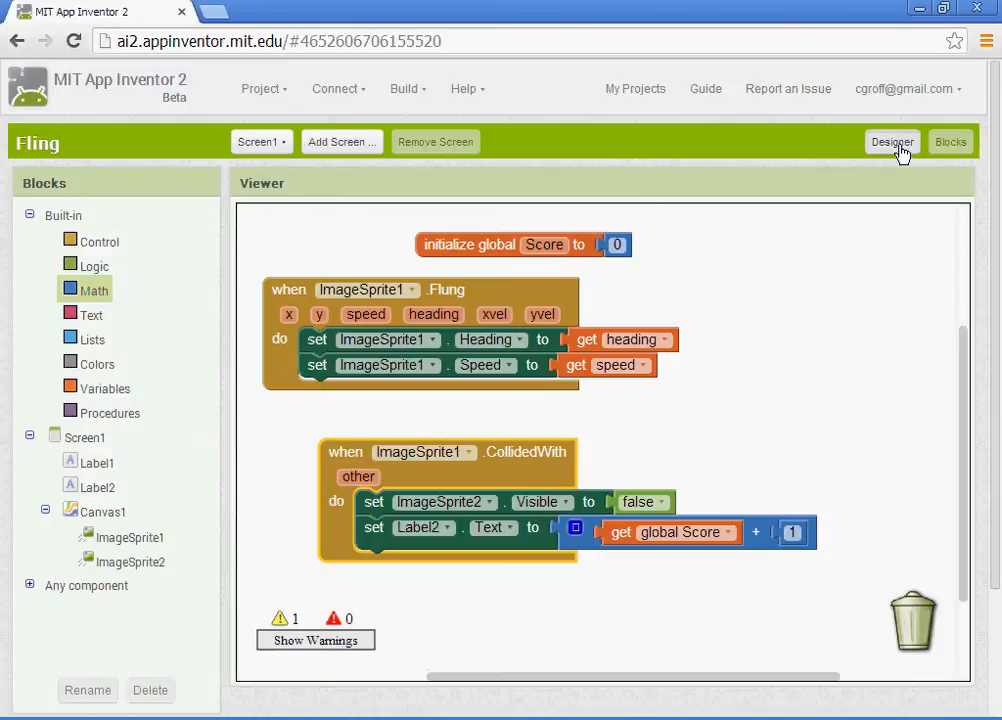
click(890, 140)
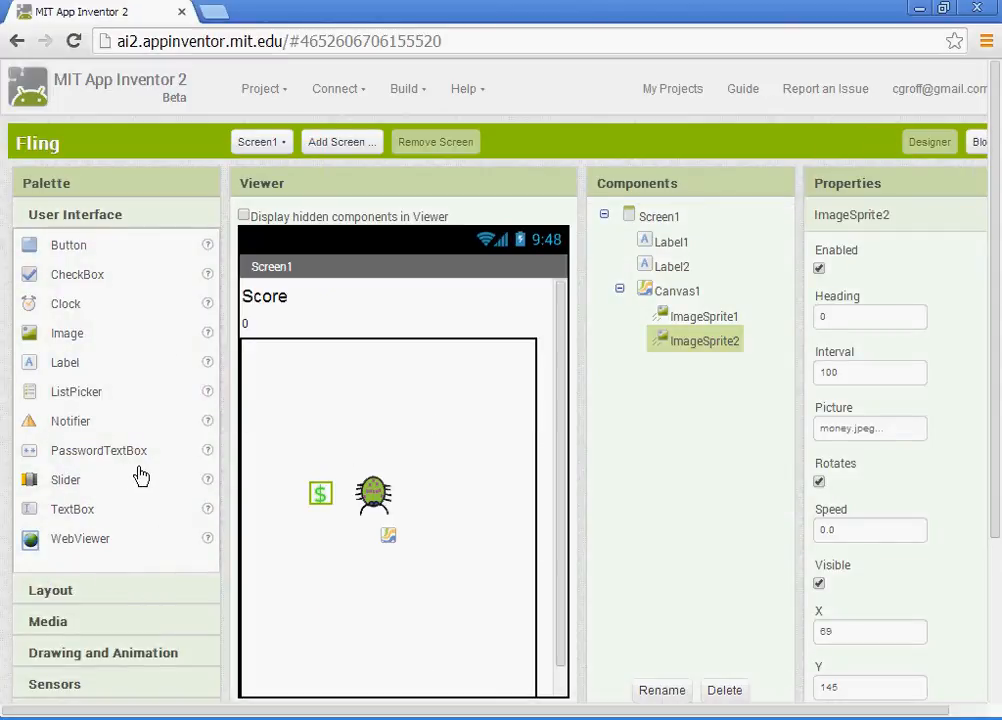
scroll(down, 3)
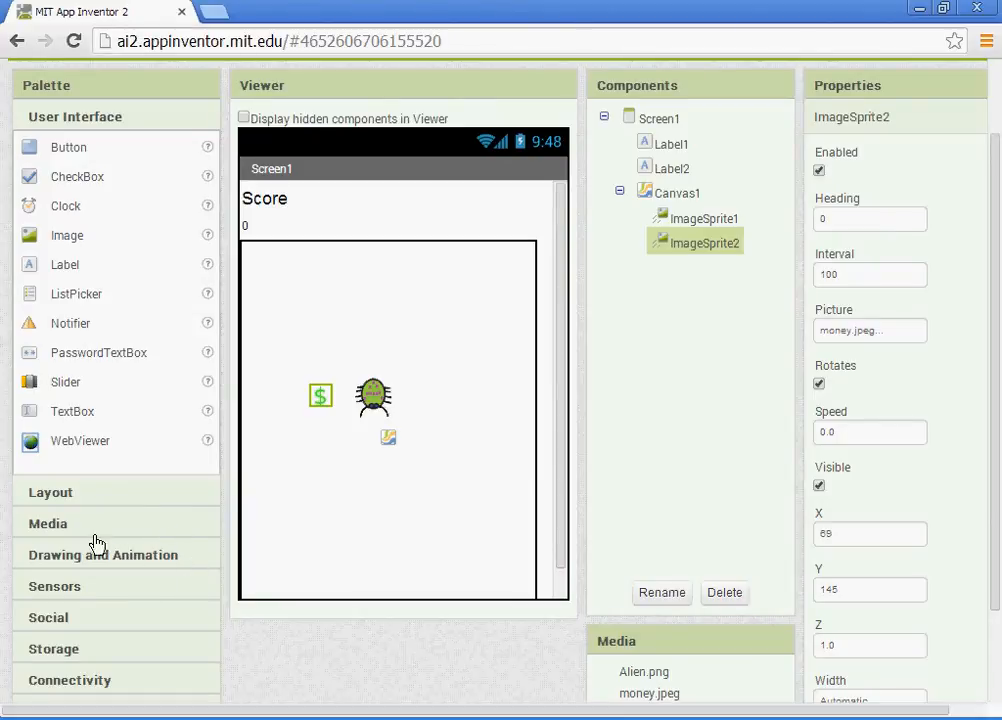
click(48, 524)
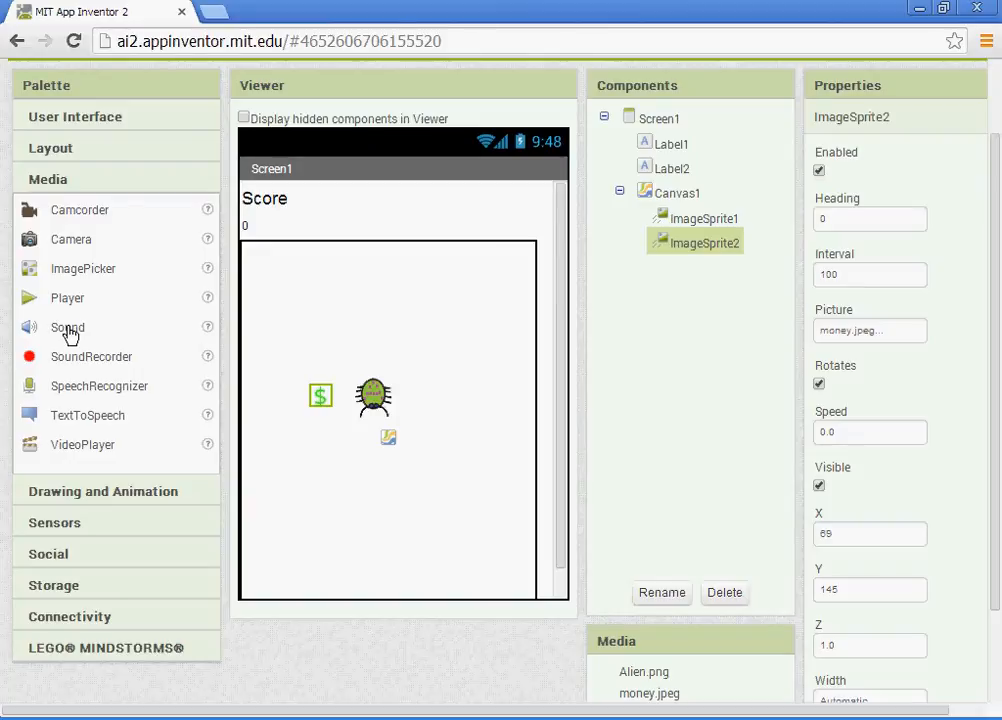
click(676, 192)
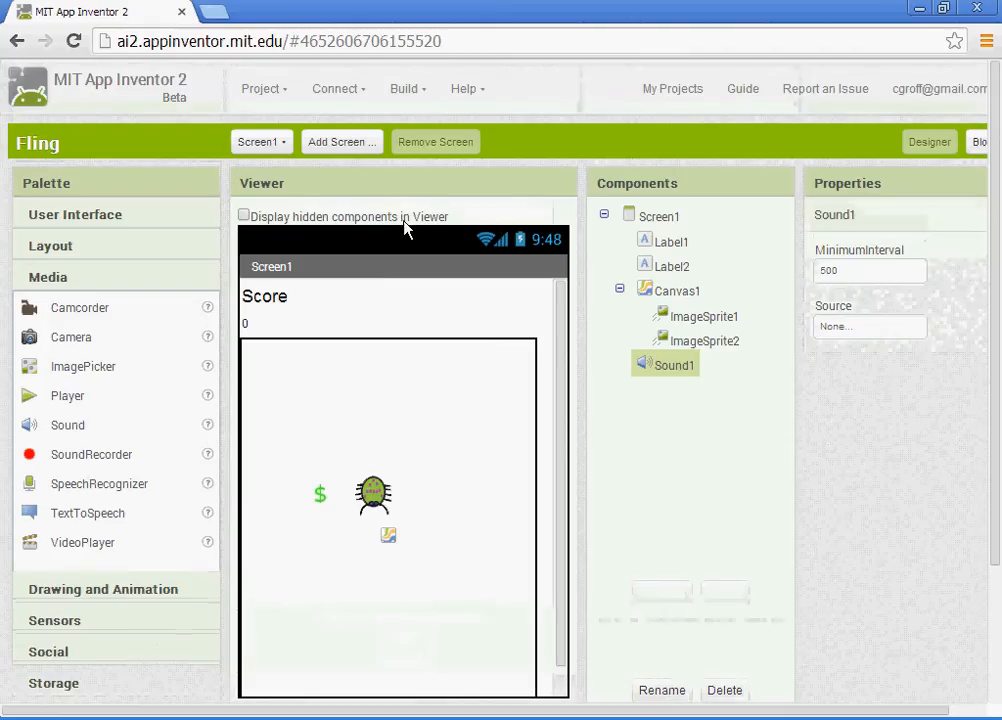
mouse_move(946, 192)
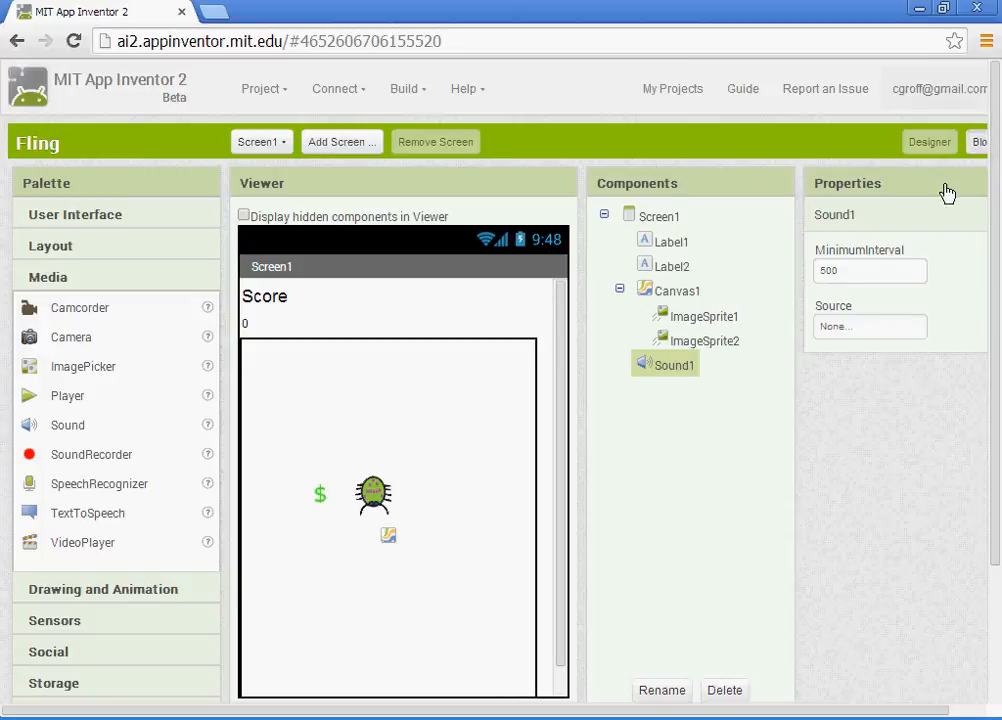
Step: Return to the Blocks editor to add Sound1.Play to the CollidedWith event
click(978, 140)
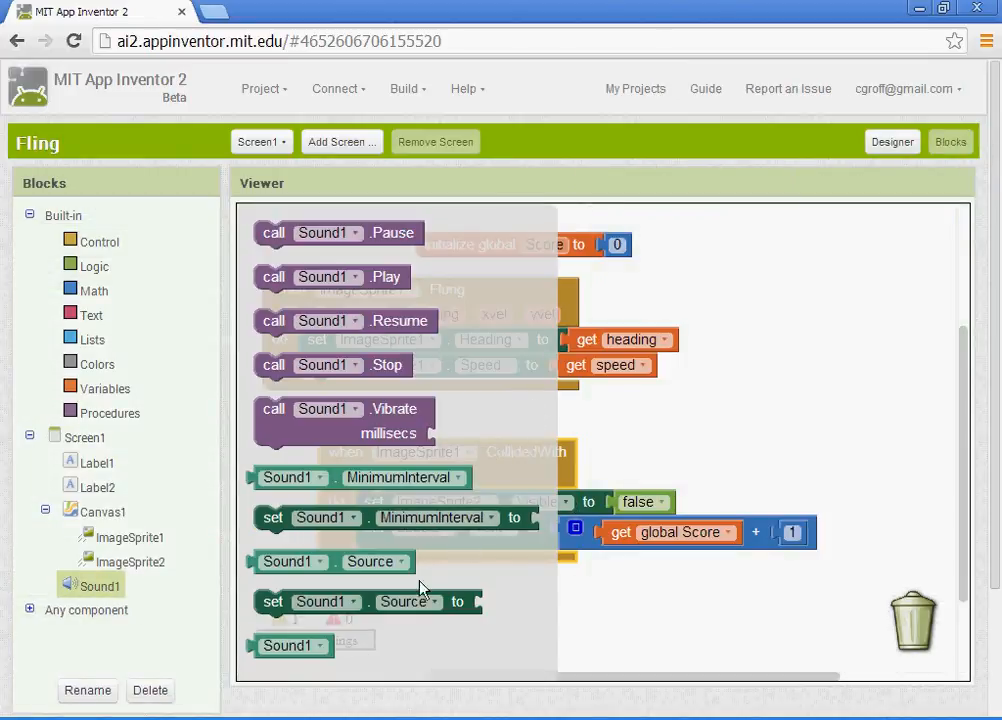
mouse_move(452, 290)
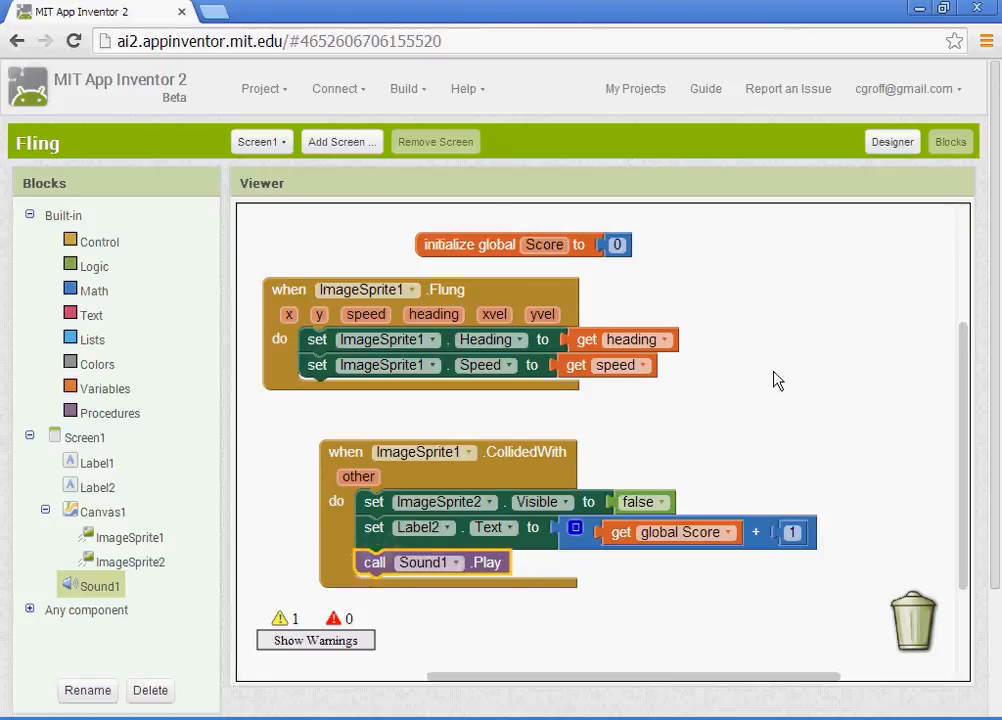
Step: Review Sound1's Source choices in the Designer and cancel, leaving it None
click(892, 140)
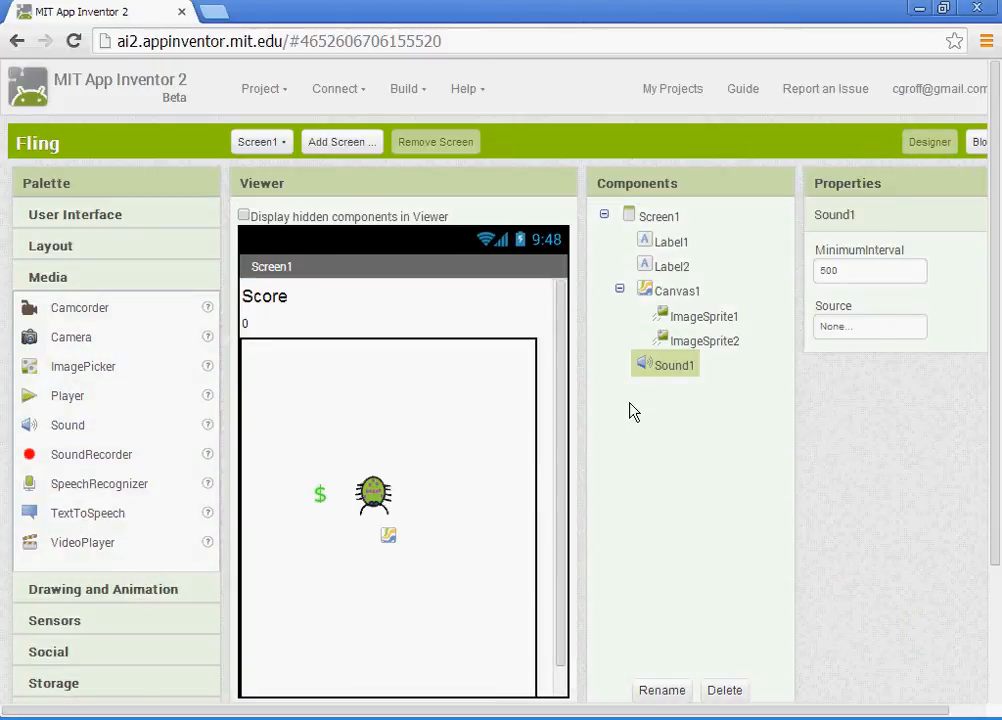
click(868, 326)
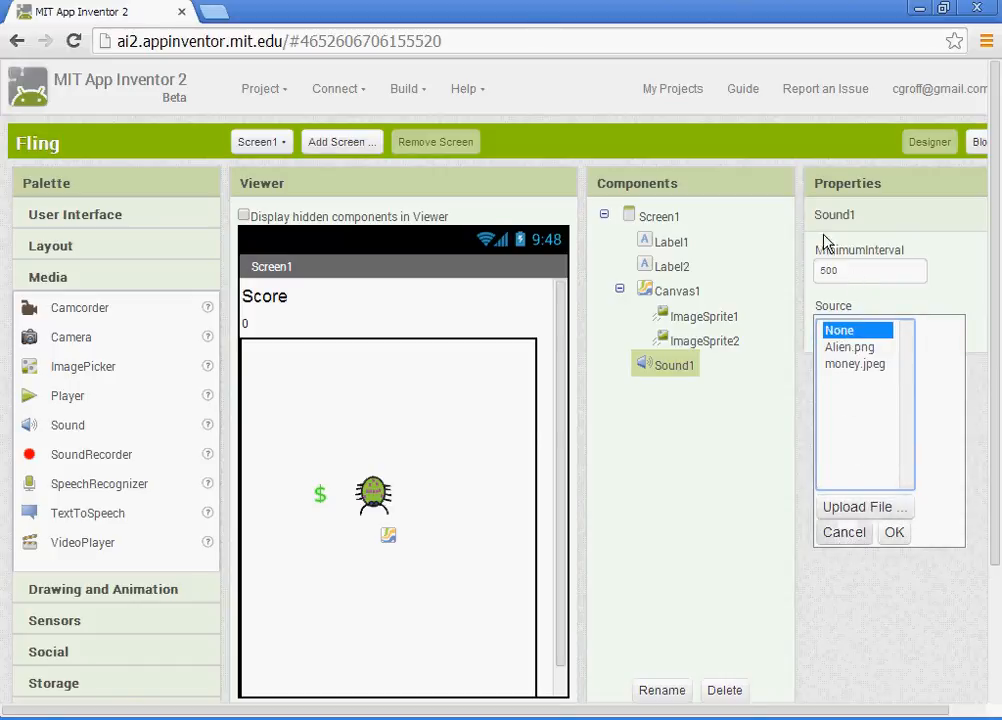
click(892, 532)
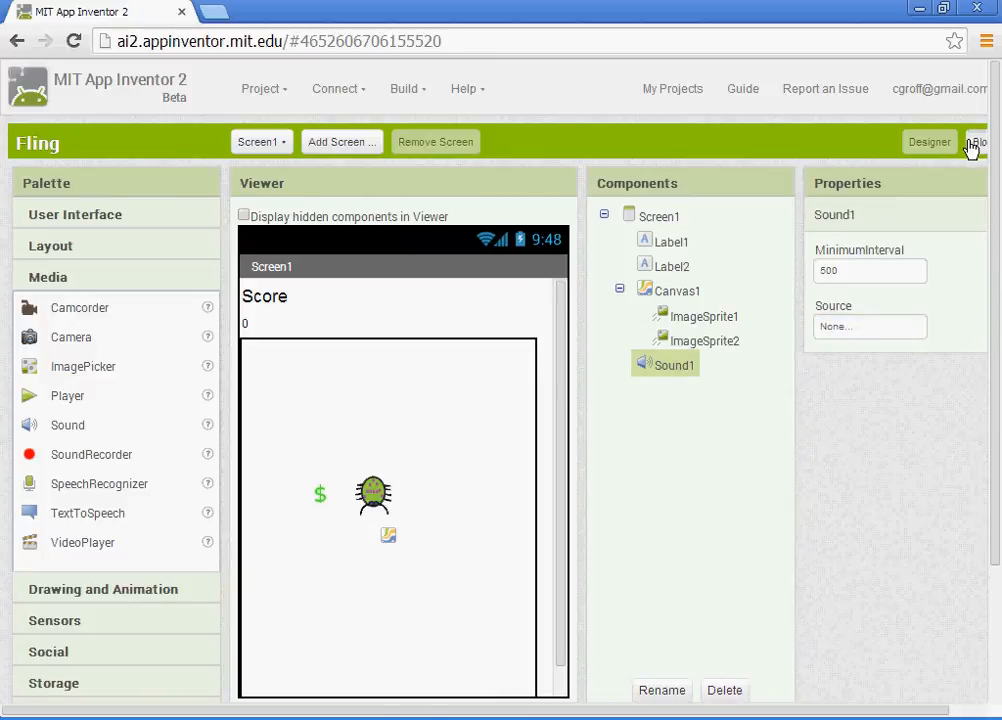
Step: Show the finished CollidedWith event in the Blocks editor with Score, Fling and sound intact
click(976, 140)
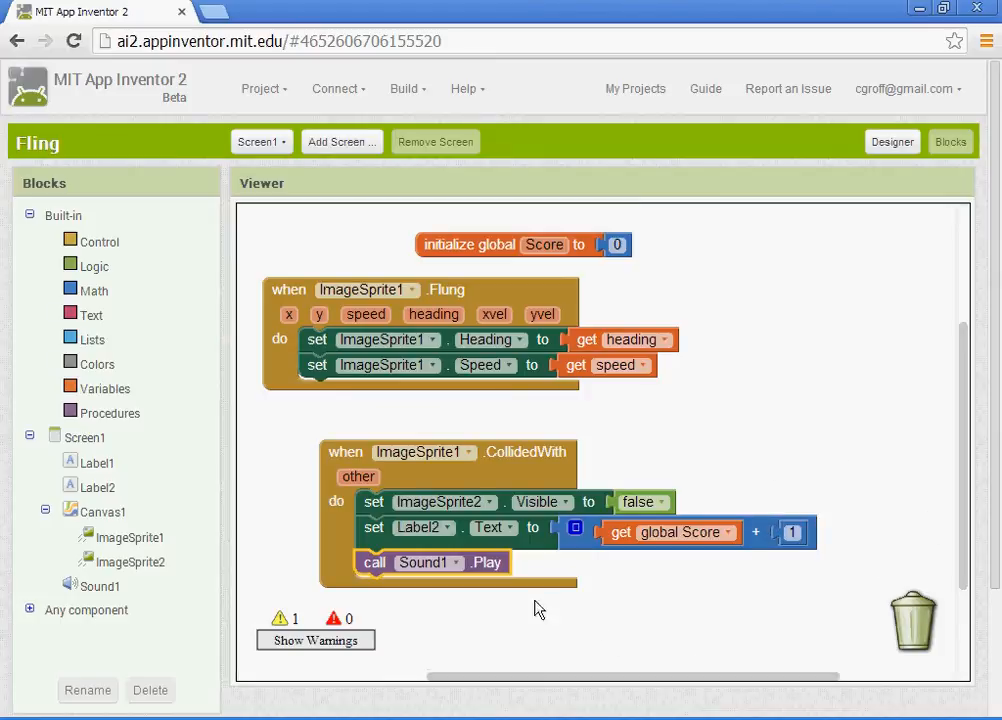
mouse_move(476, 598)
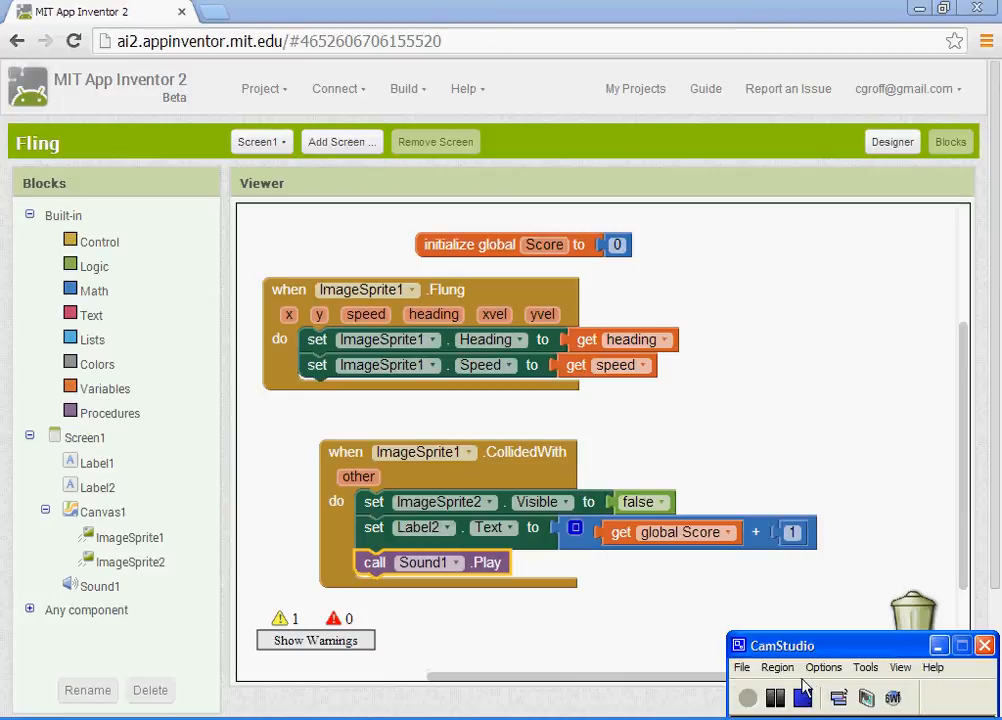
click(804, 696)
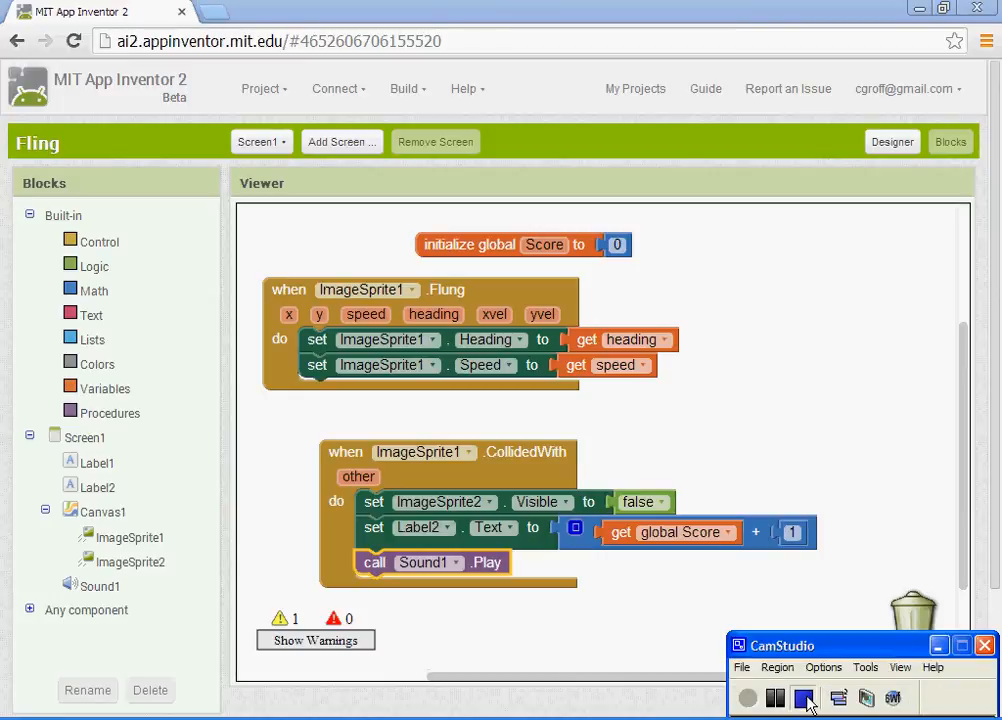